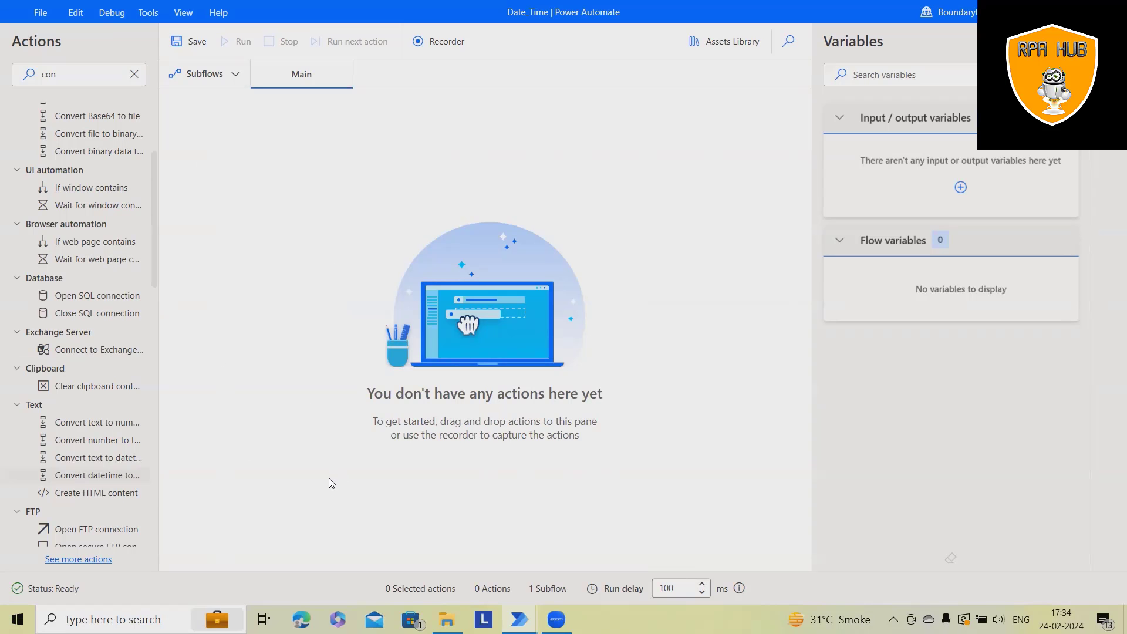
pyautogui.moveTo(99, 602)
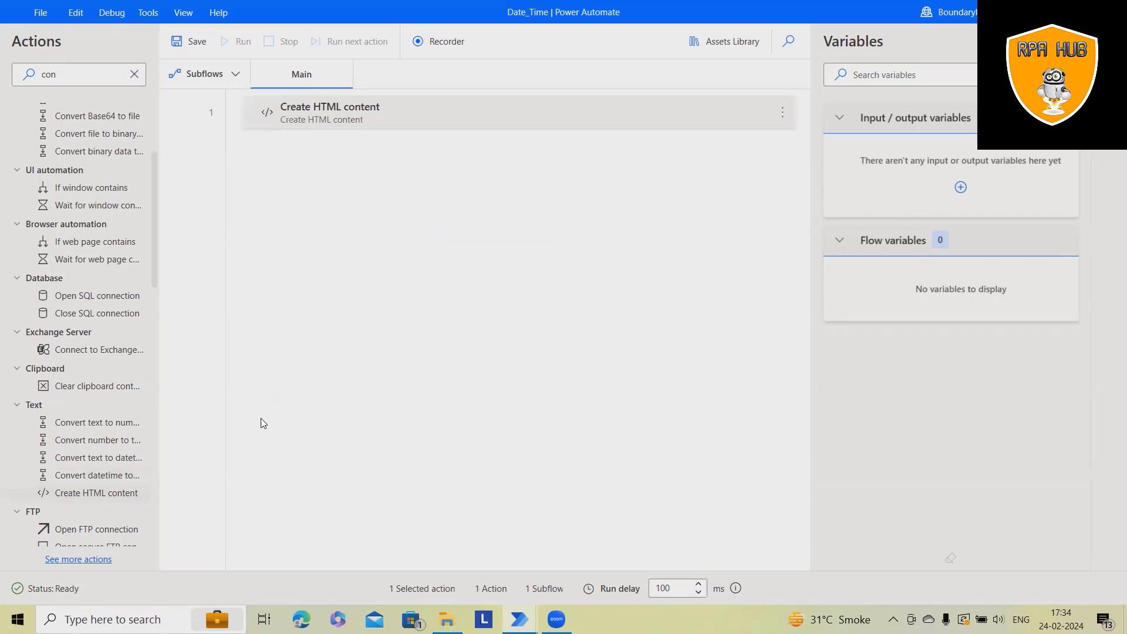
# - Open the newly added Create HTML content action's settings dialog
pyautogui.doubleClick(329, 113)
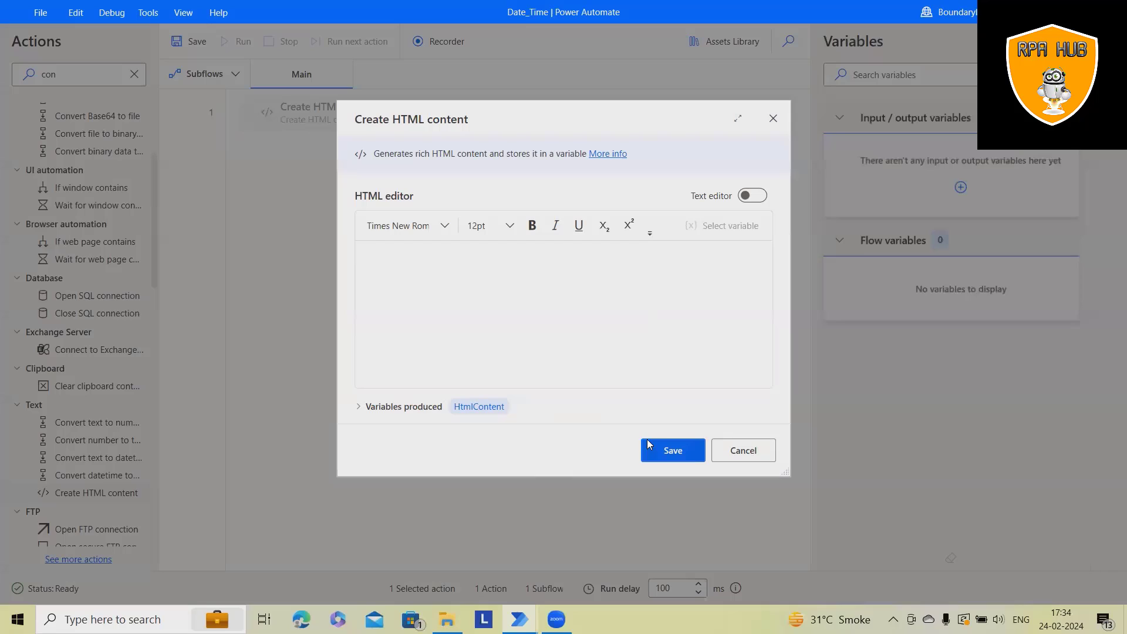
# - Enter 'This is HTML Content generated by Power Automate' in the HTML editor
pyautogui.click(549, 299)
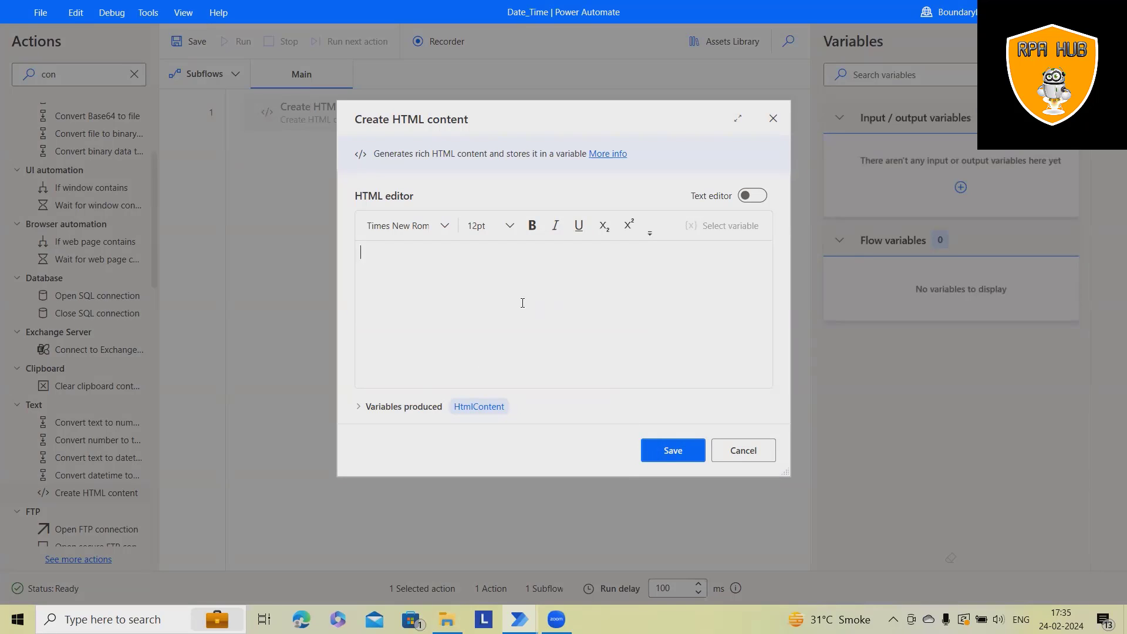
pyautogui.write('This is HTML Content generat')
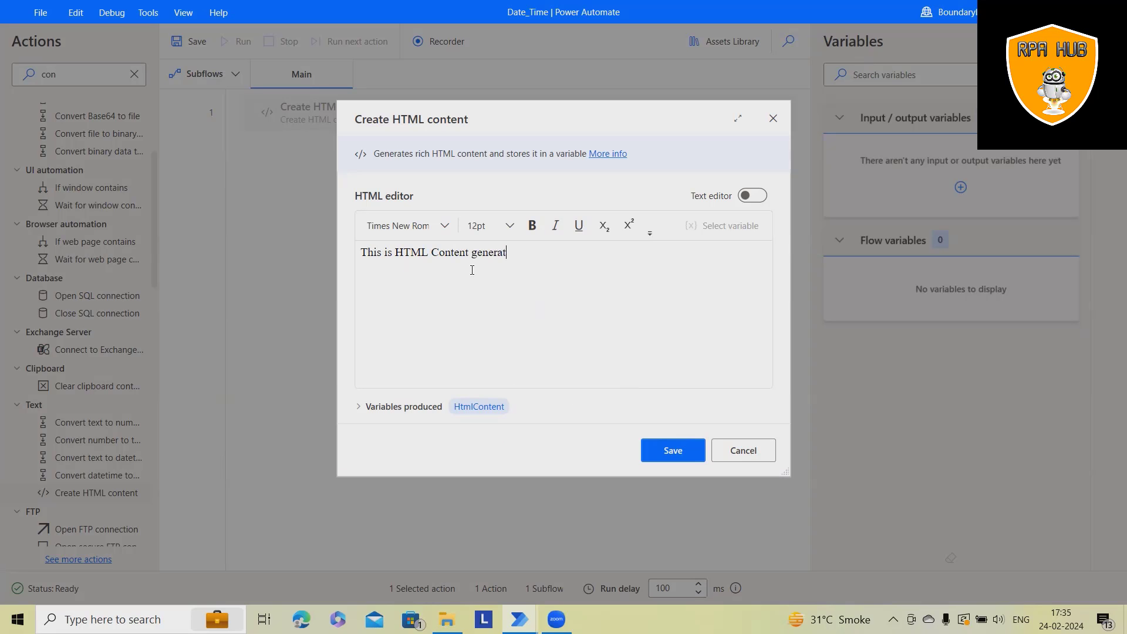
pyautogui.write('ed by')
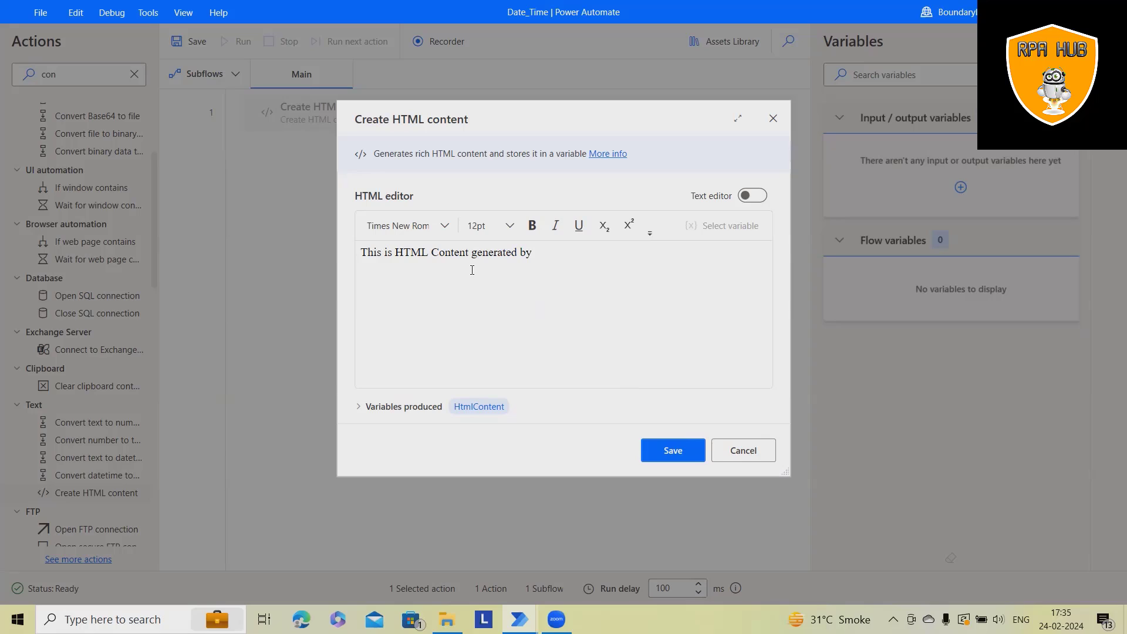
pyautogui.write('Powe')
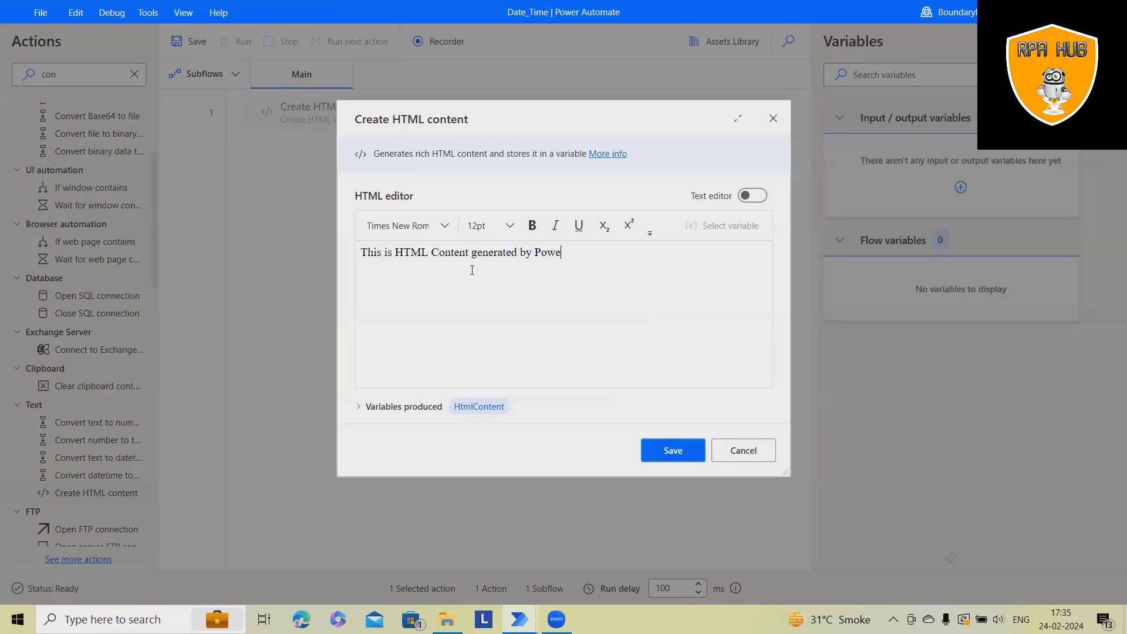
pyautogui.write('r Automate')
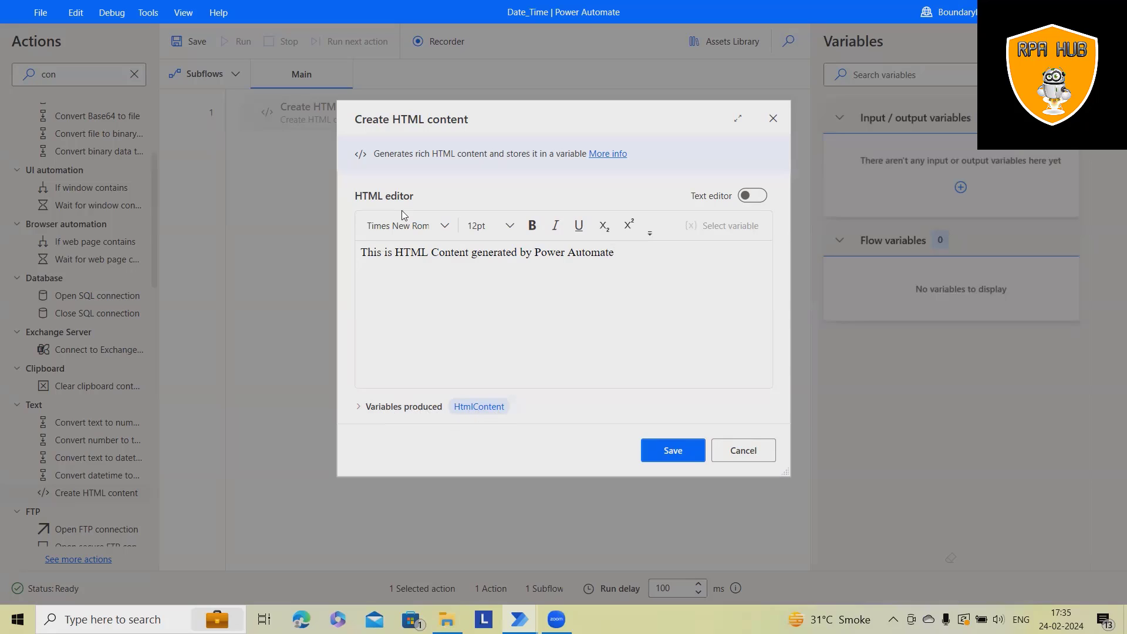
pyautogui.moveTo(405, 236)
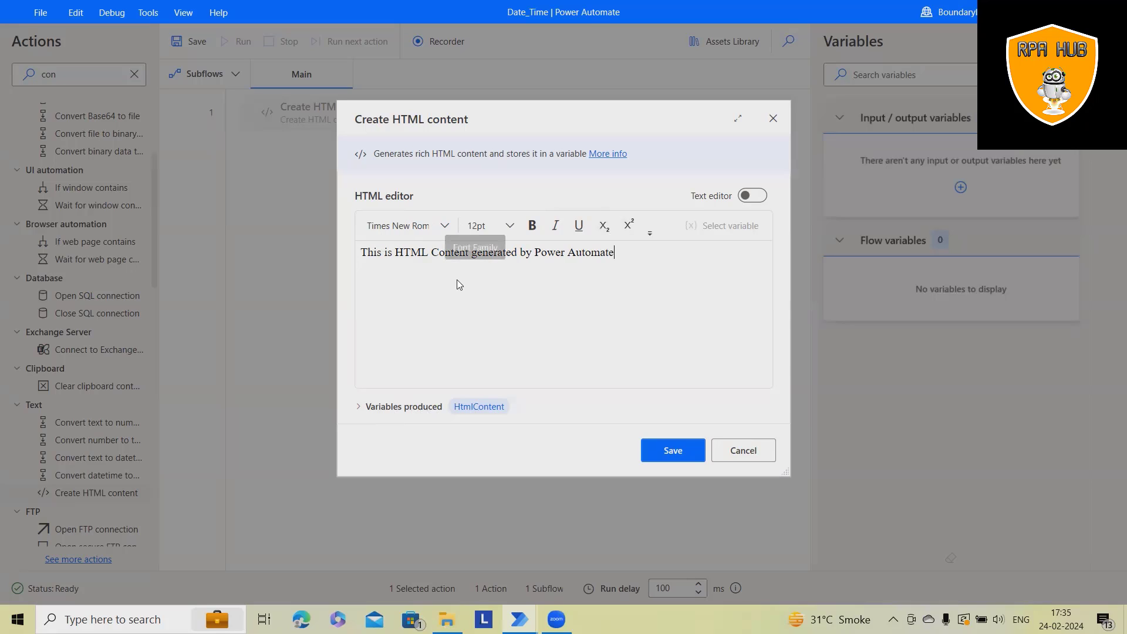
# - Browse the font list and leave the font unchanged
pyautogui.click(444, 226)
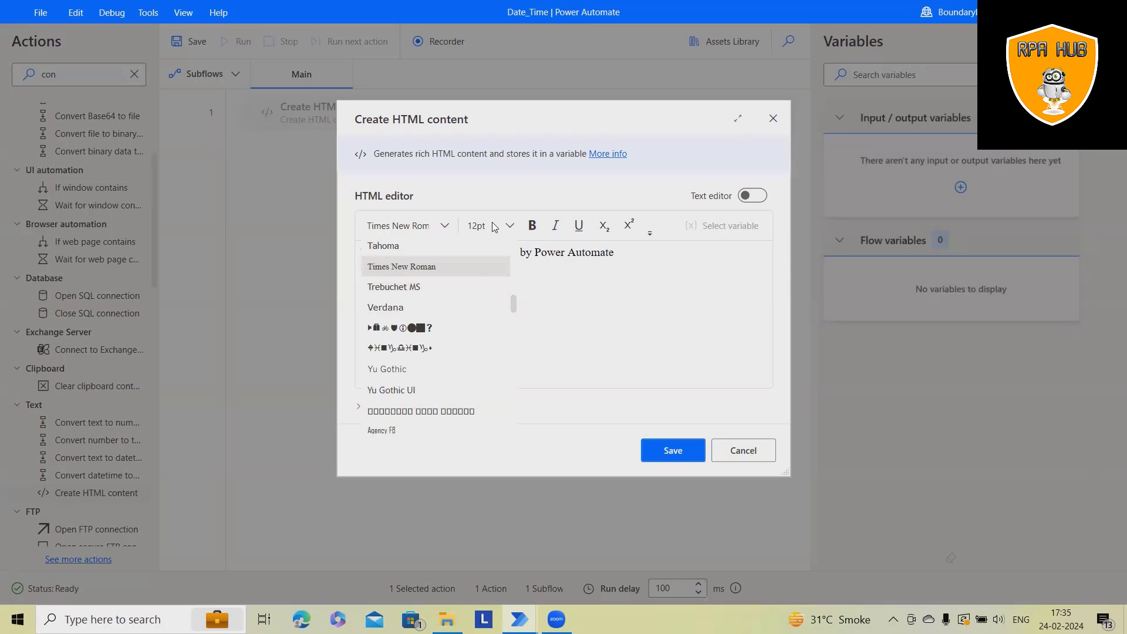
pyautogui.click(402, 266)
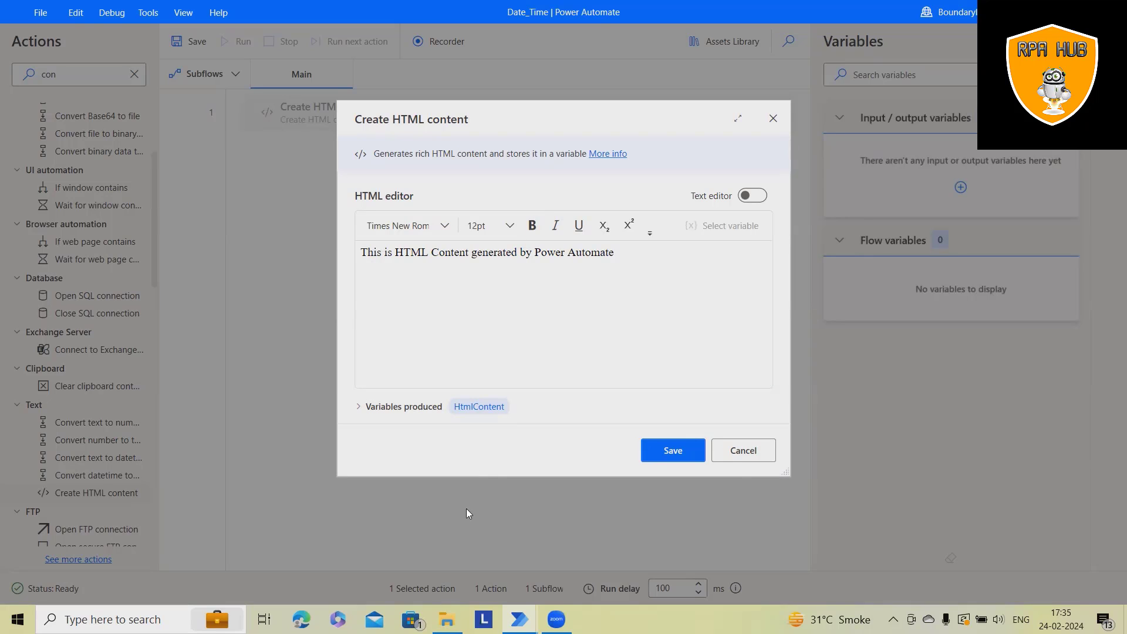
pyautogui.moveTo(627, 309)
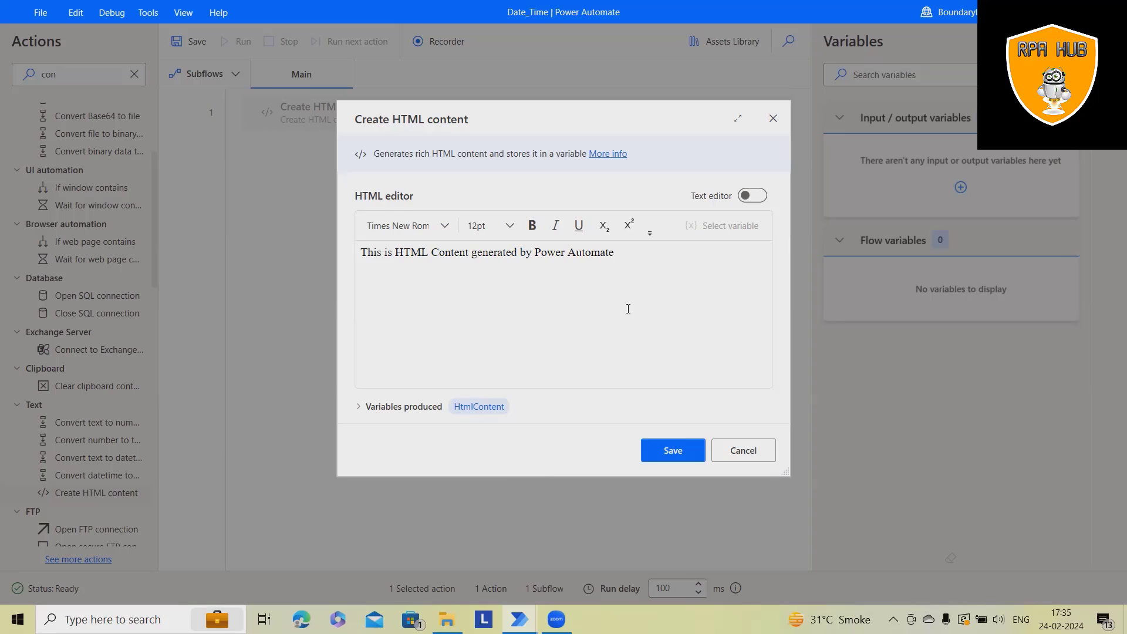
# - Preview the raw HTML source, return to the formatted editor and save the action
pyautogui.click(752, 195)
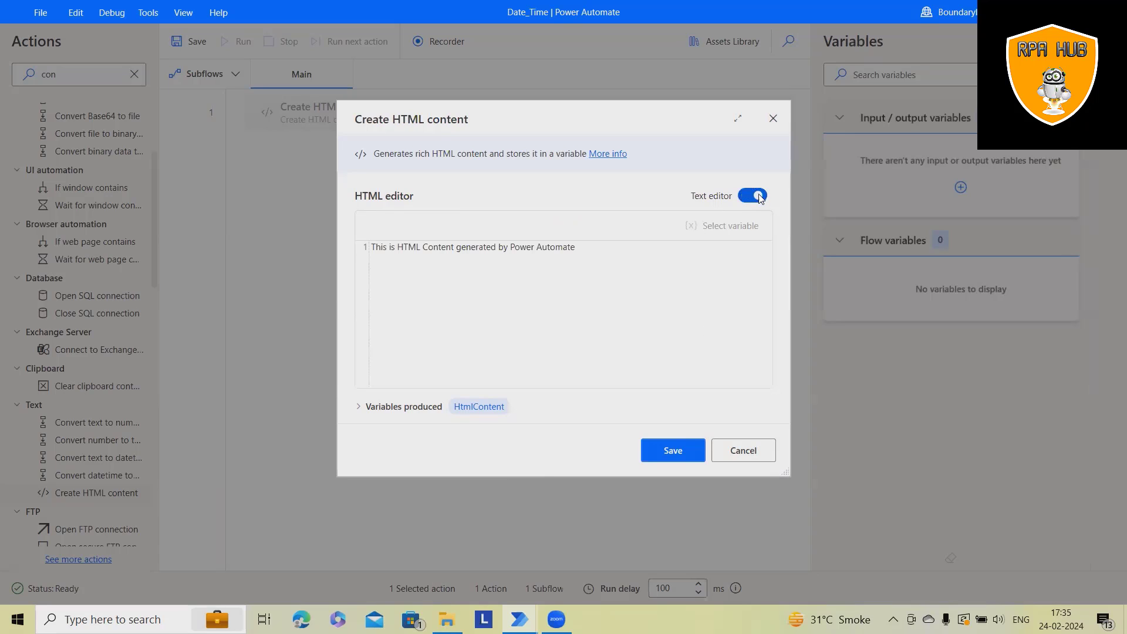
pyautogui.click(752, 196)
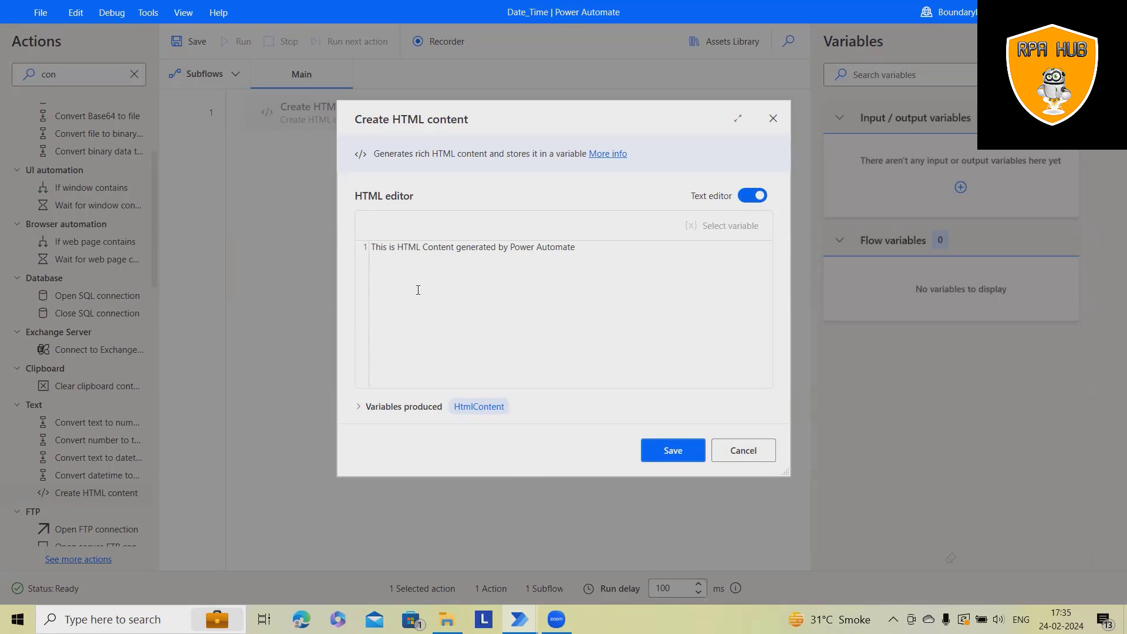
pyautogui.moveTo(765, 329)
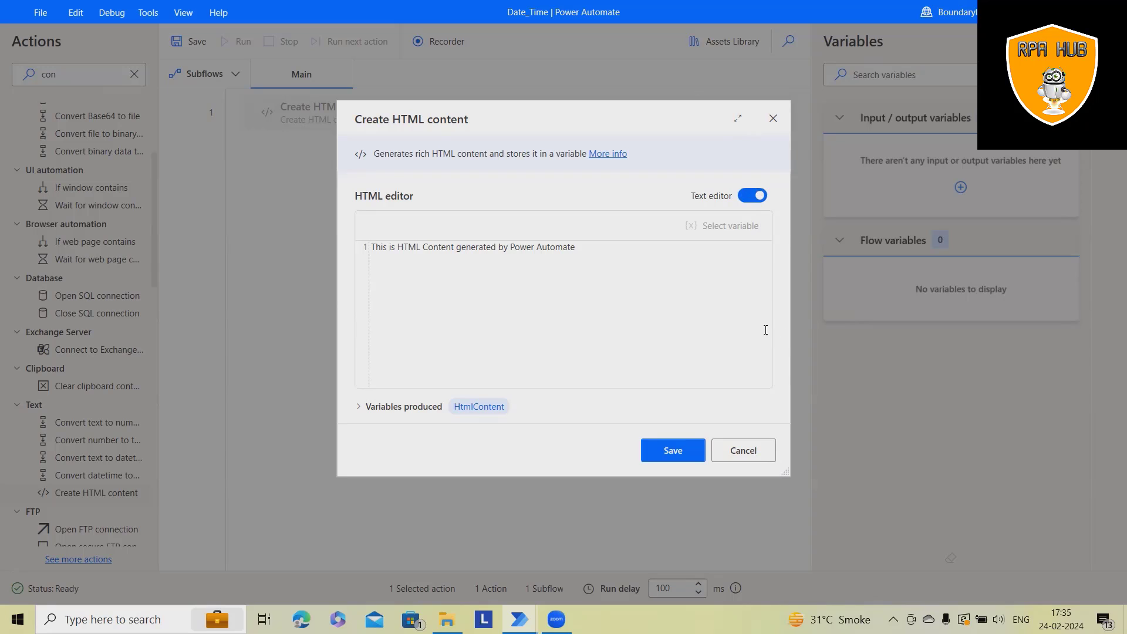
pyautogui.moveTo(676, 267)
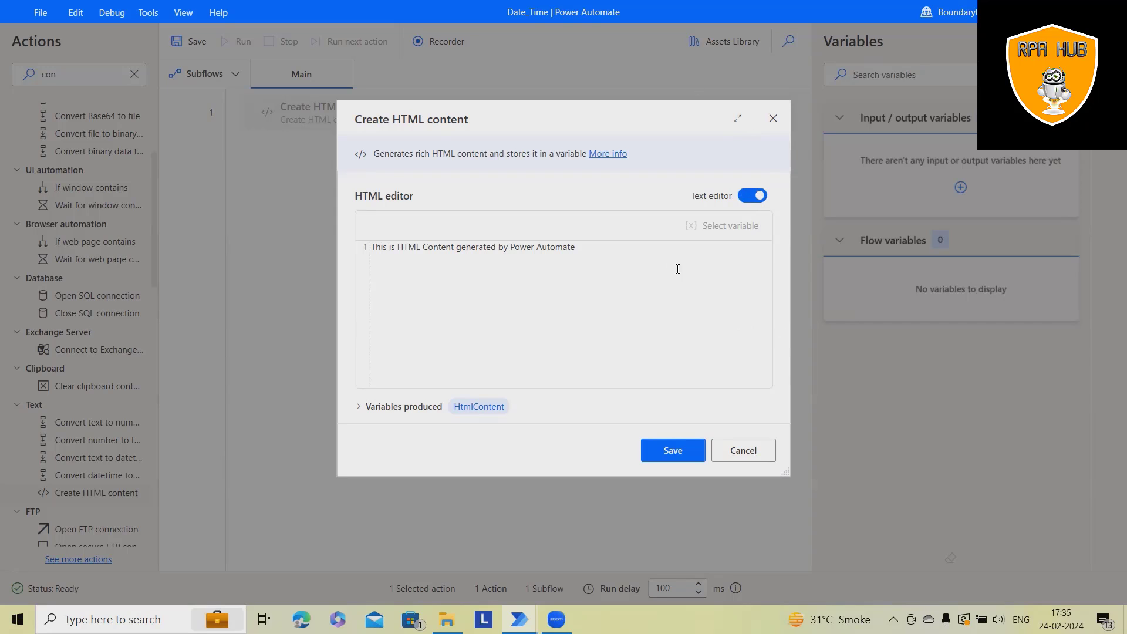
pyautogui.click(752, 194)
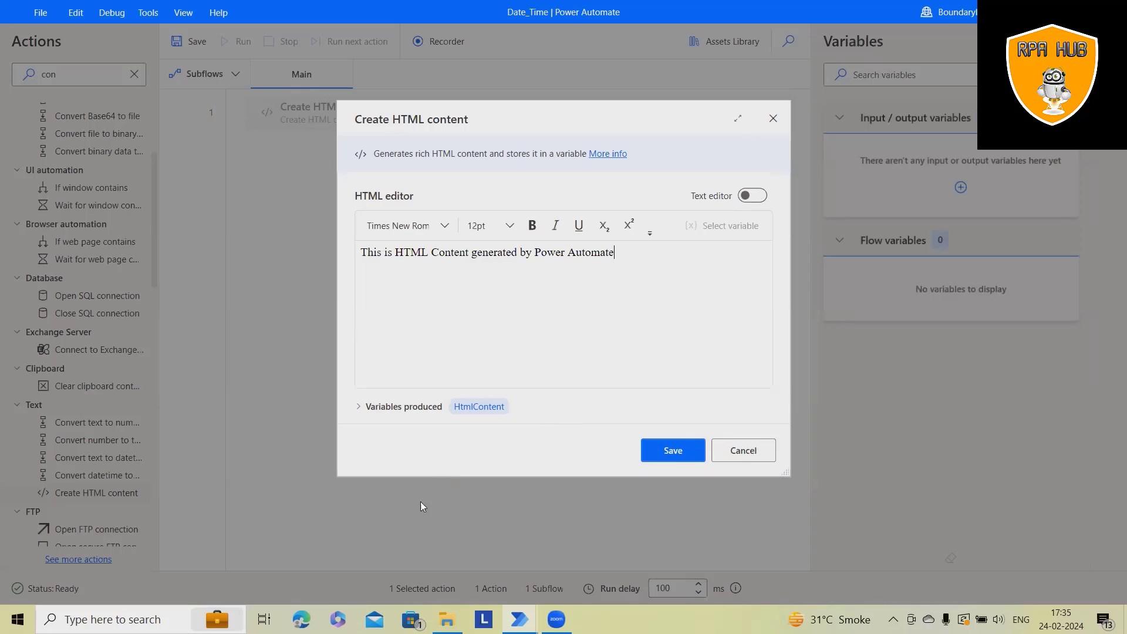
pyautogui.click(672, 450)
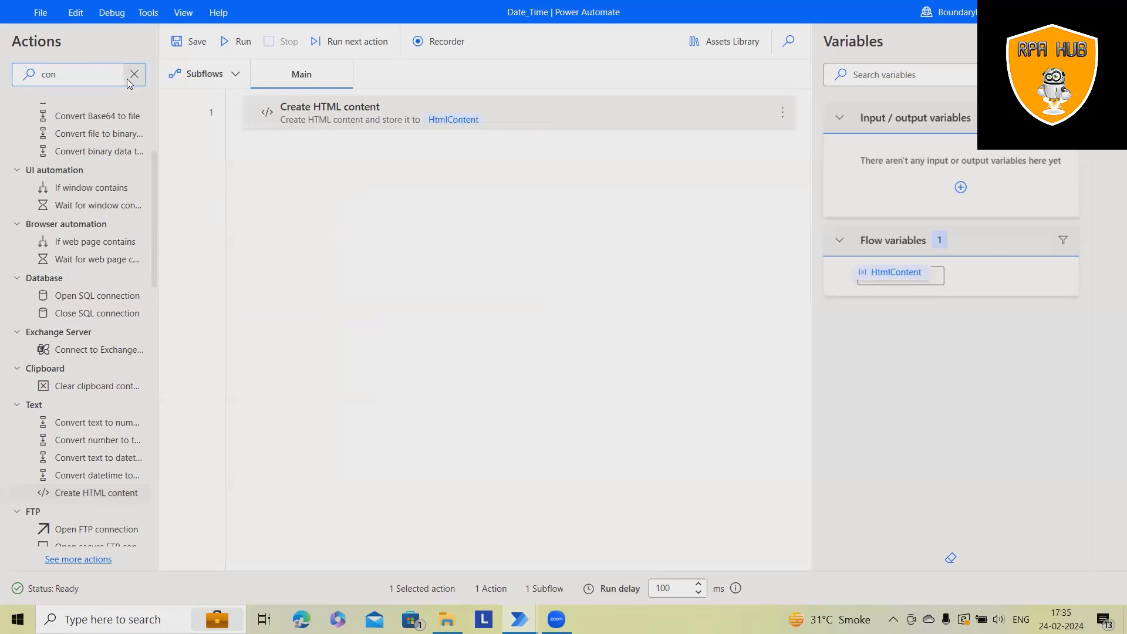
# - Add a Display message showing HtmlContent, run the flow and dismiss the sentence popup
pyautogui.click(134, 73)
pyautogui.write('d')
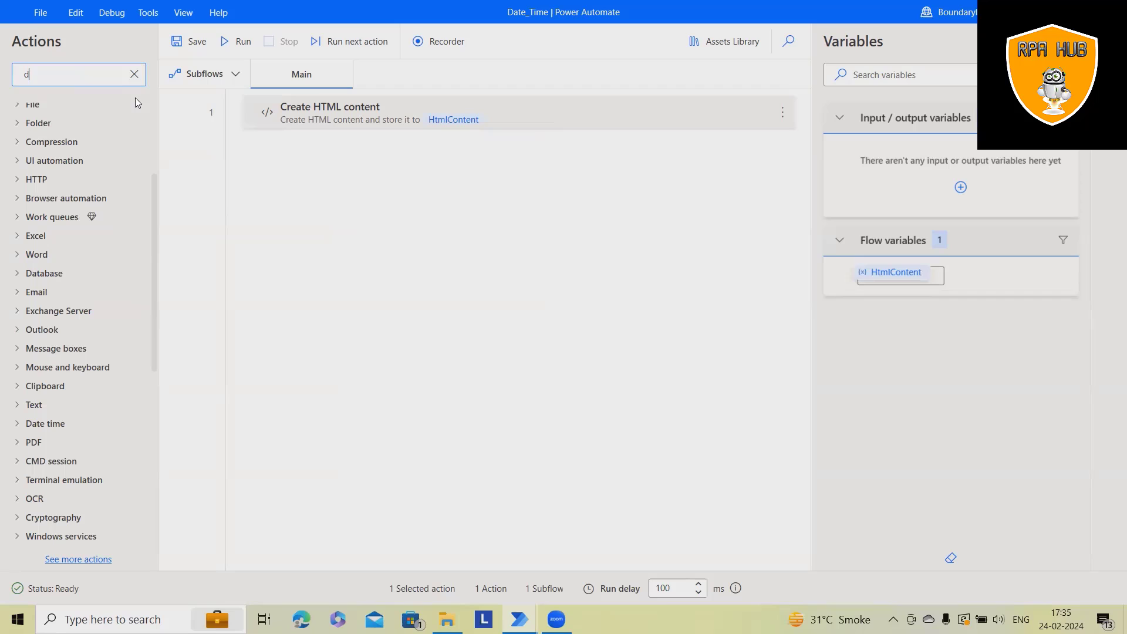
pyautogui.write('isplay')
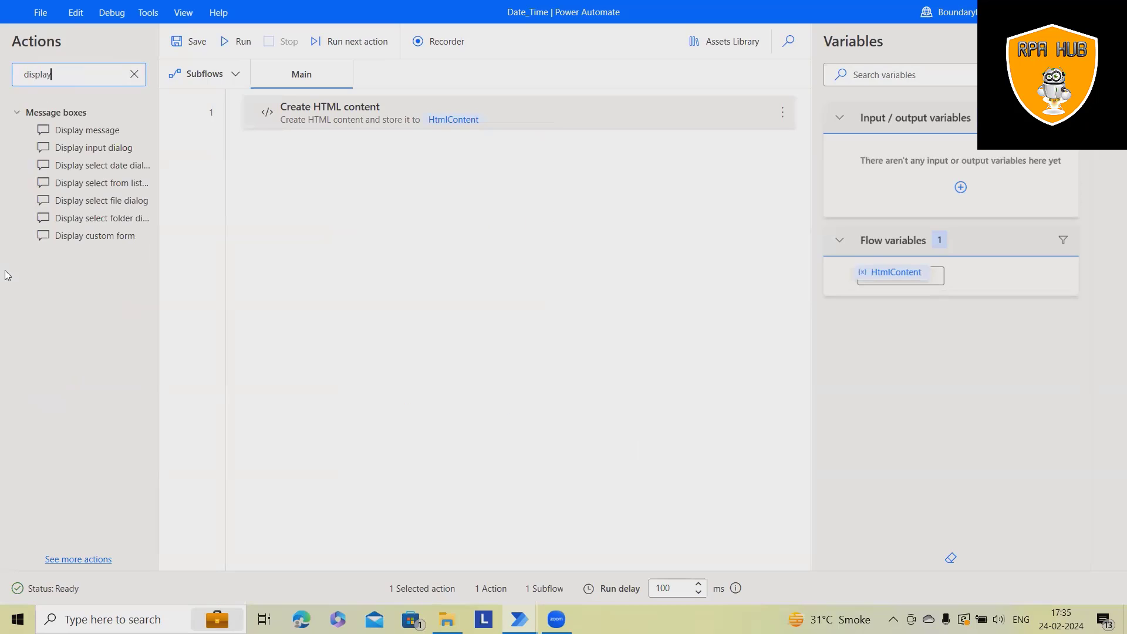
pyautogui.doubleClick(87, 130)
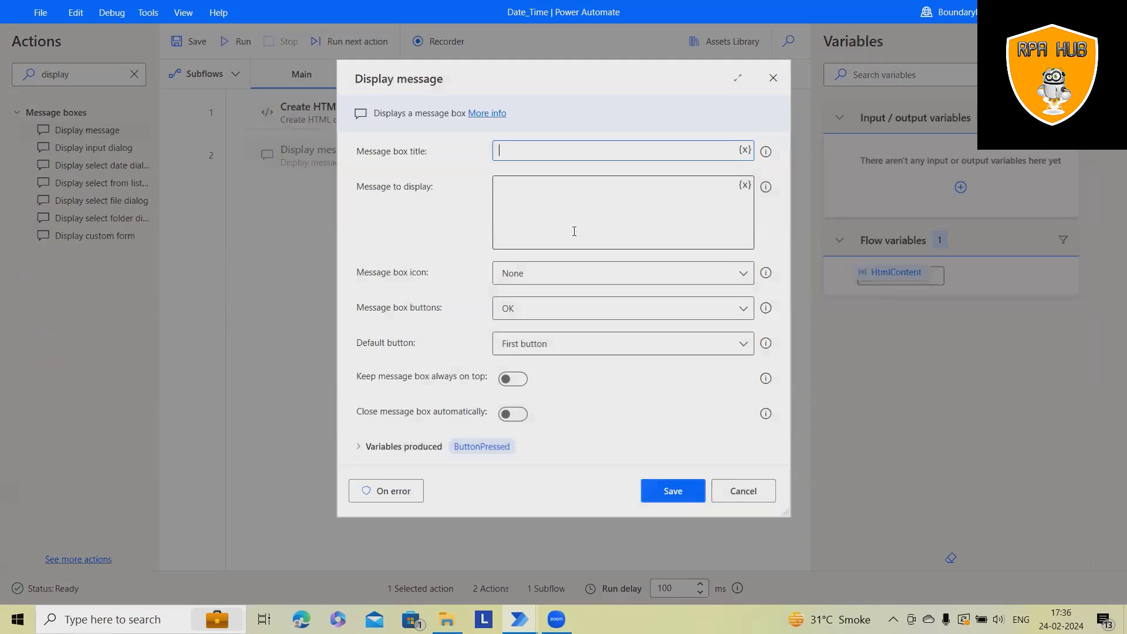
pyautogui.click(744, 184)
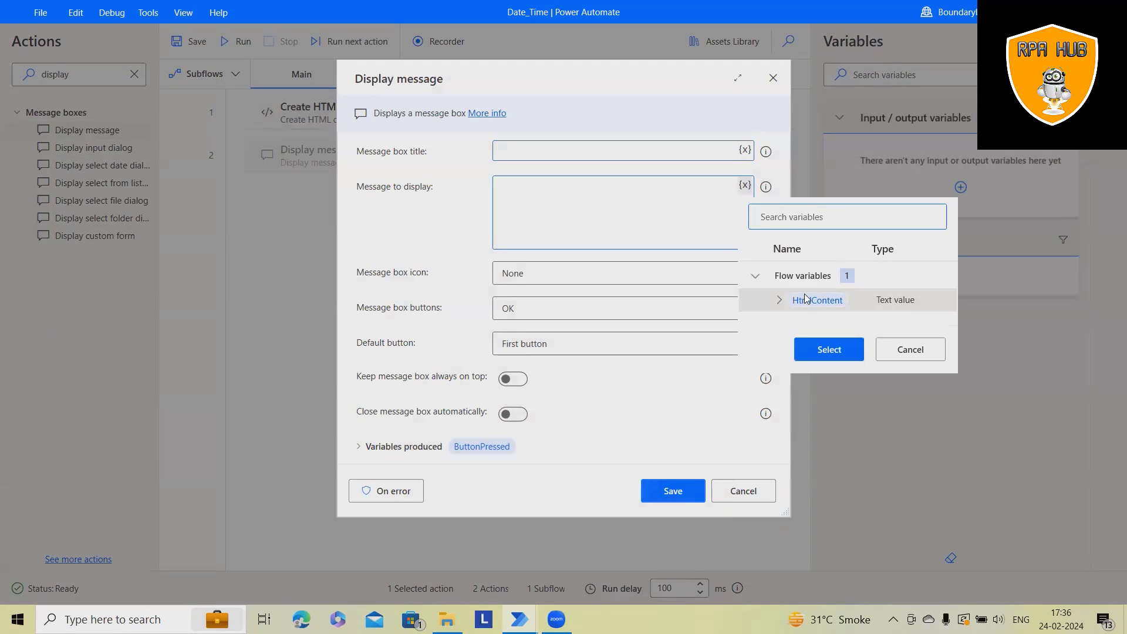
pyautogui.click(672, 491)
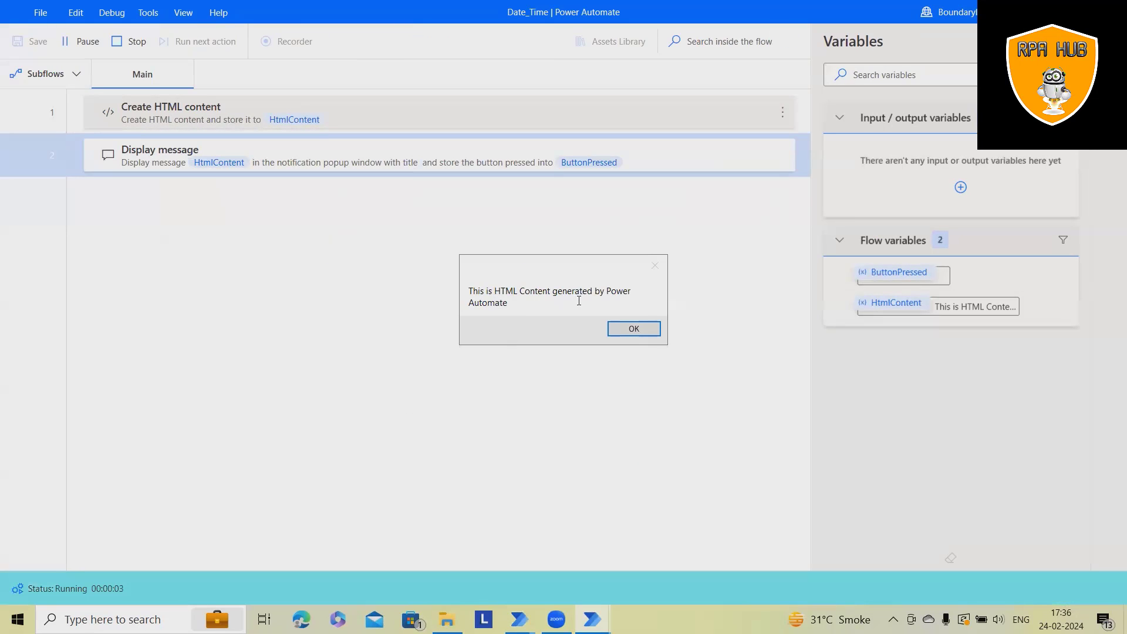
pyautogui.click(633, 329)
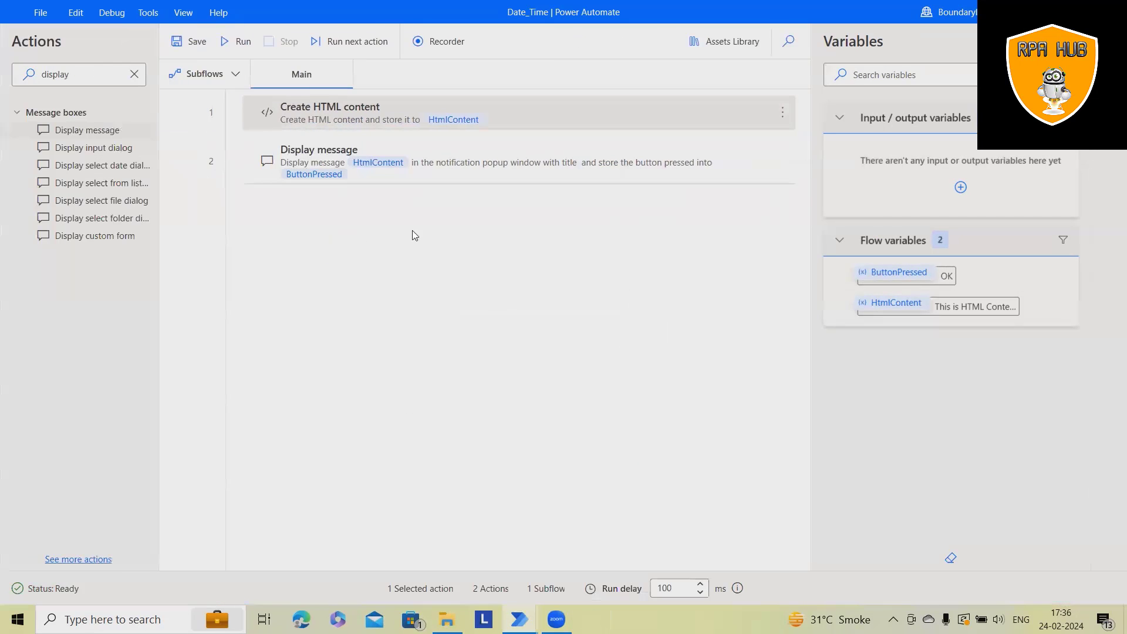
# - Make the sentence bold, underline 'by Power Automate' and save the action
pyautogui.doubleClick(329, 113)
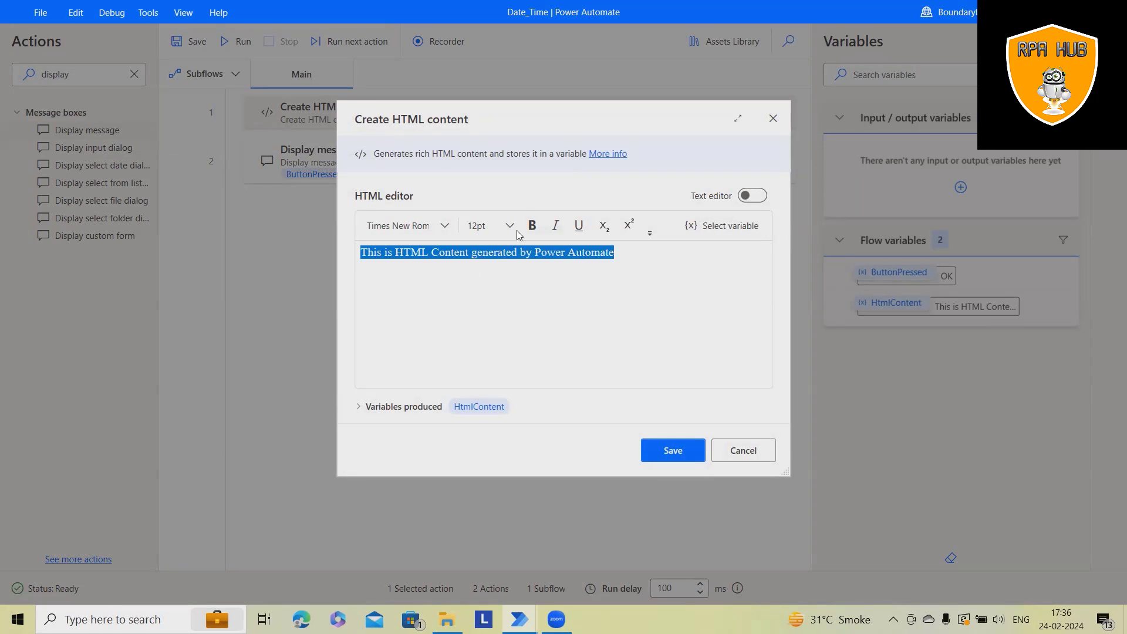
pyautogui.click(531, 225)
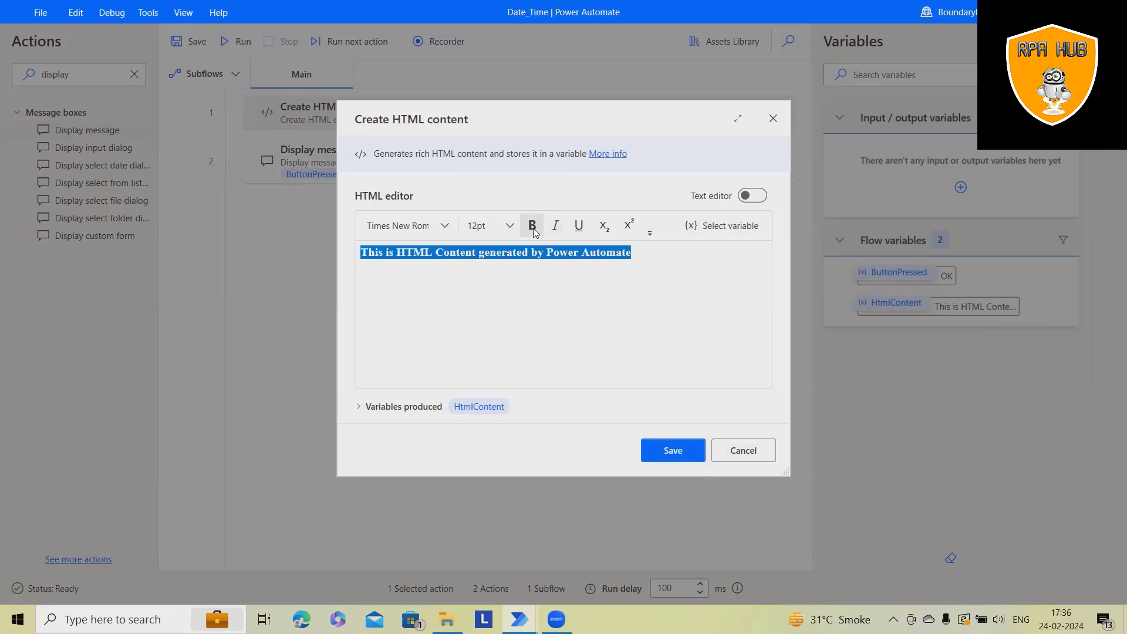
pyautogui.click(577, 225)
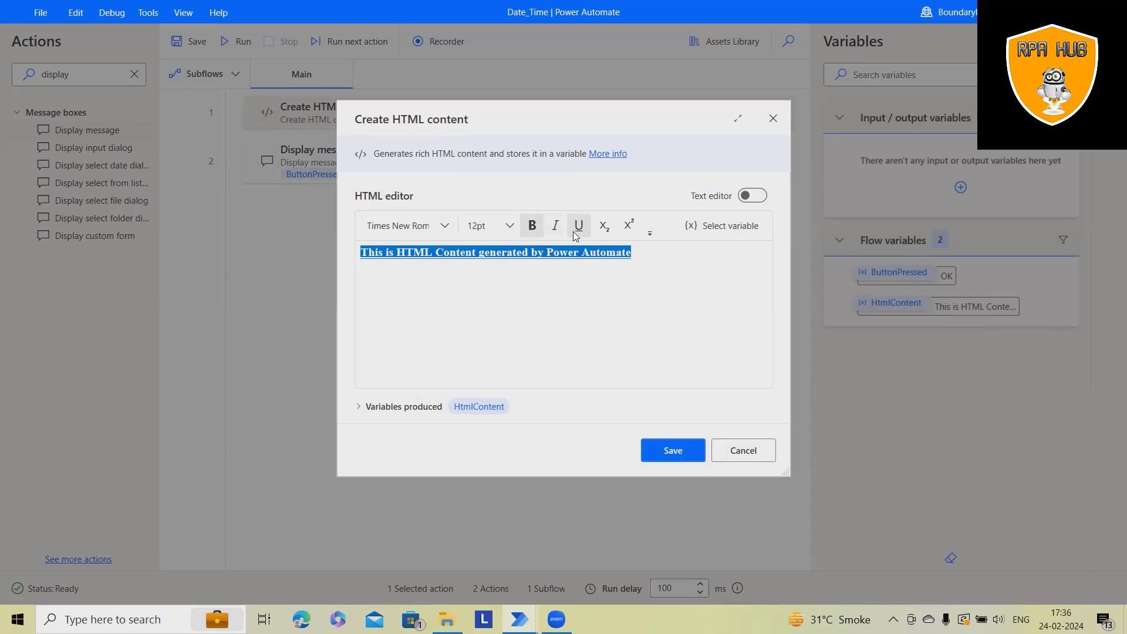
pyautogui.click(578, 225)
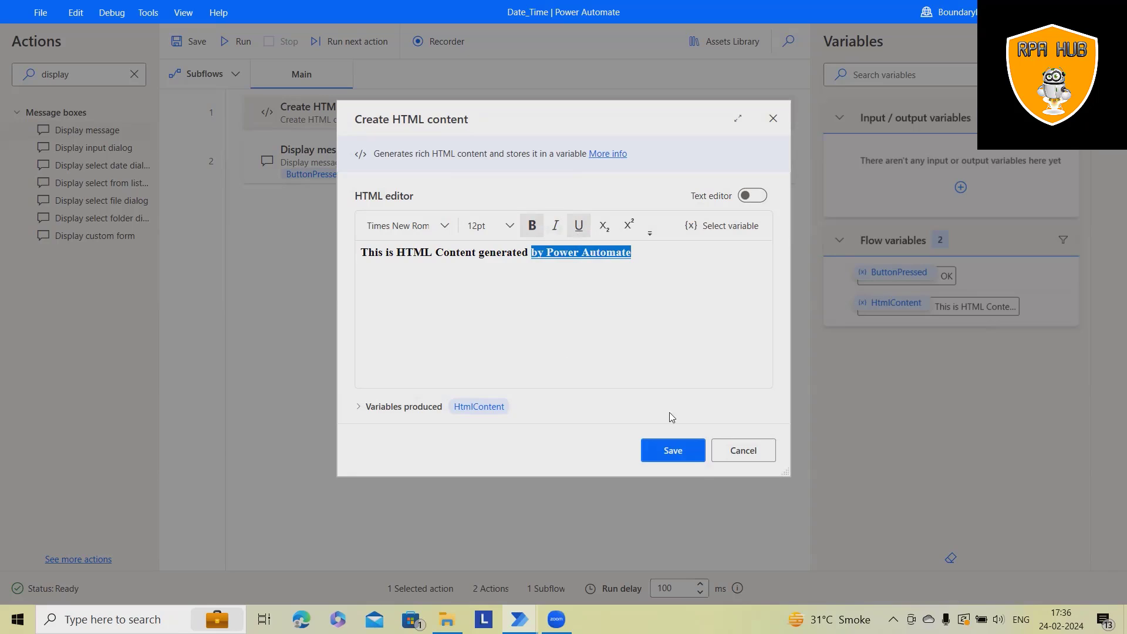
pyautogui.click(671, 449)
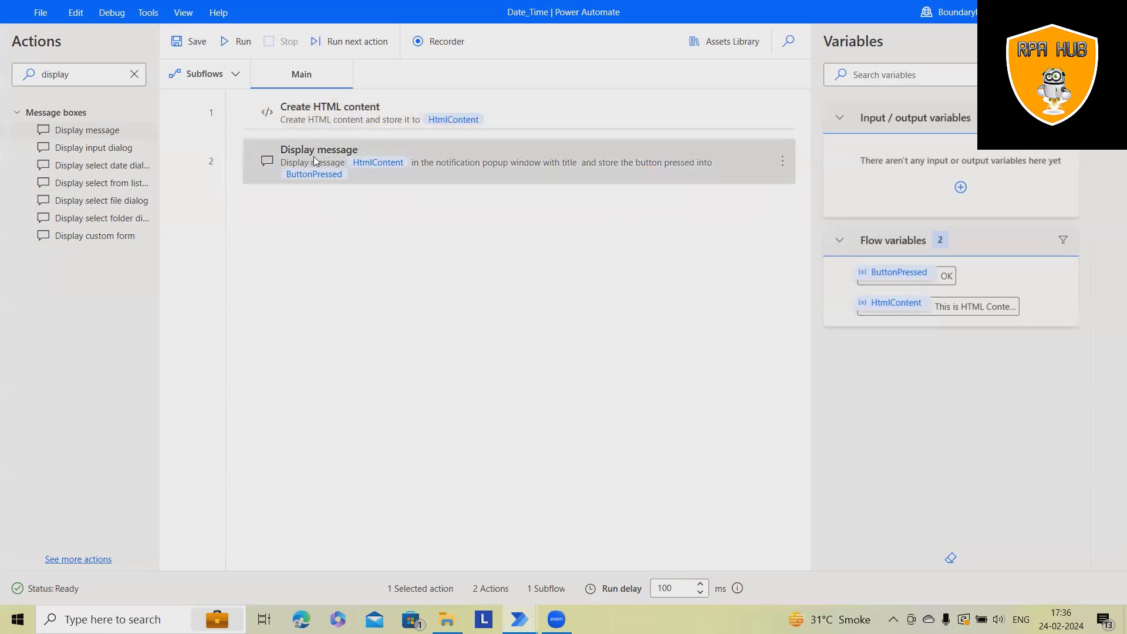
# - Rerun the flow and dismiss the popup showing strong and u tags
pyautogui.click(236, 41)
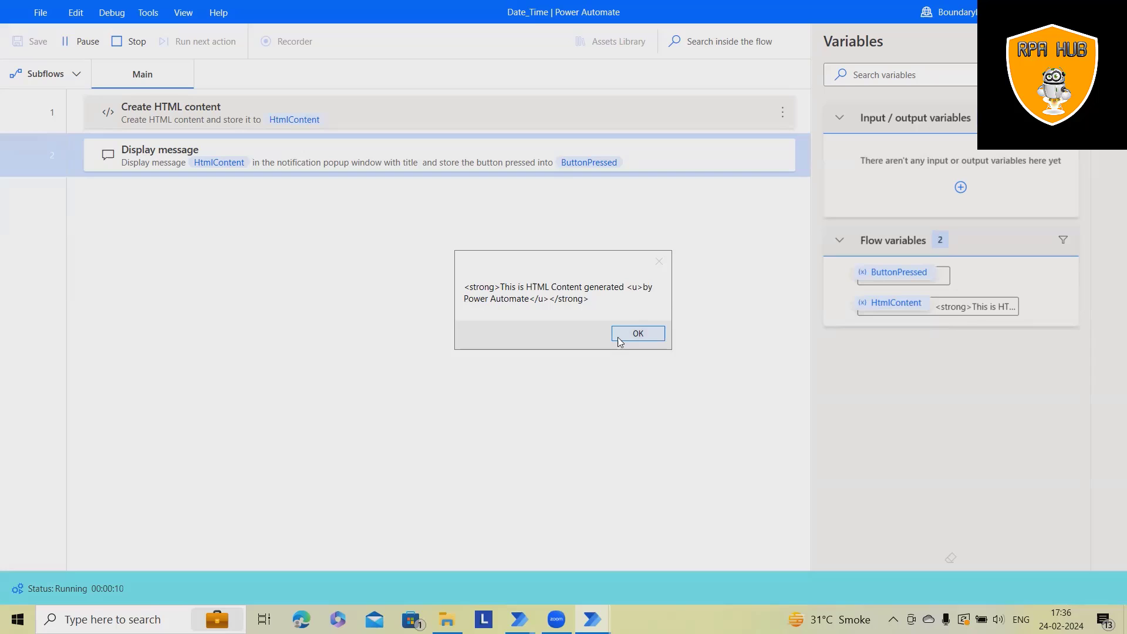
pyautogui.click(636, 332)
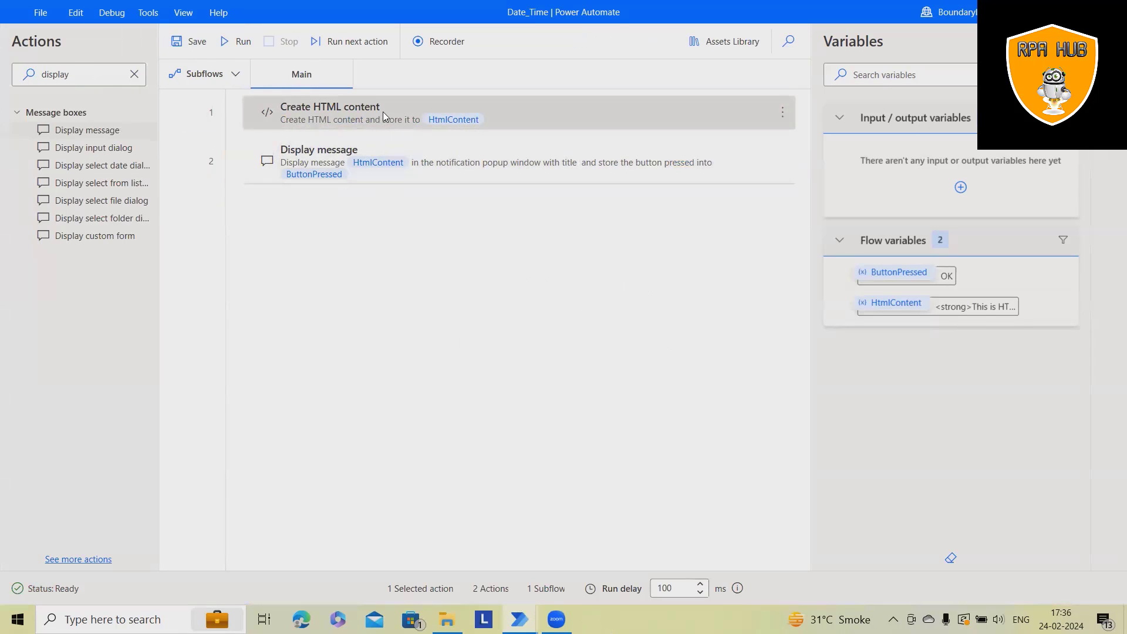
# - Italicize 'HTML' and set 'This is HTML Content' to Verdana, then run the flow
pyautogui.doubleClick(329, 113)
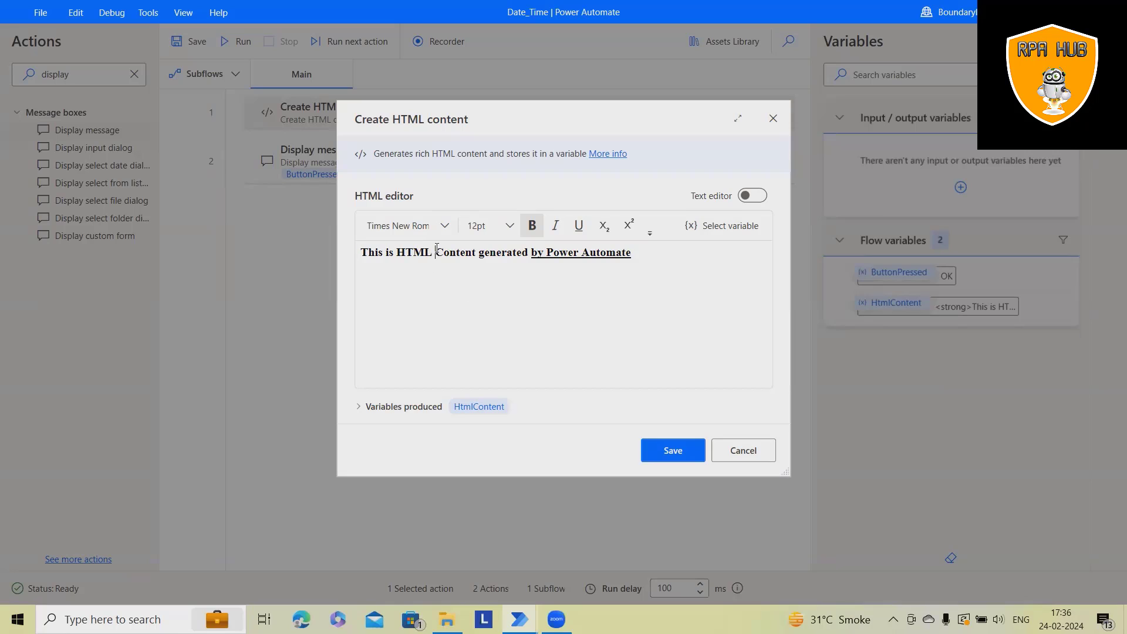
pyautogui.doubleClick(411, 253)
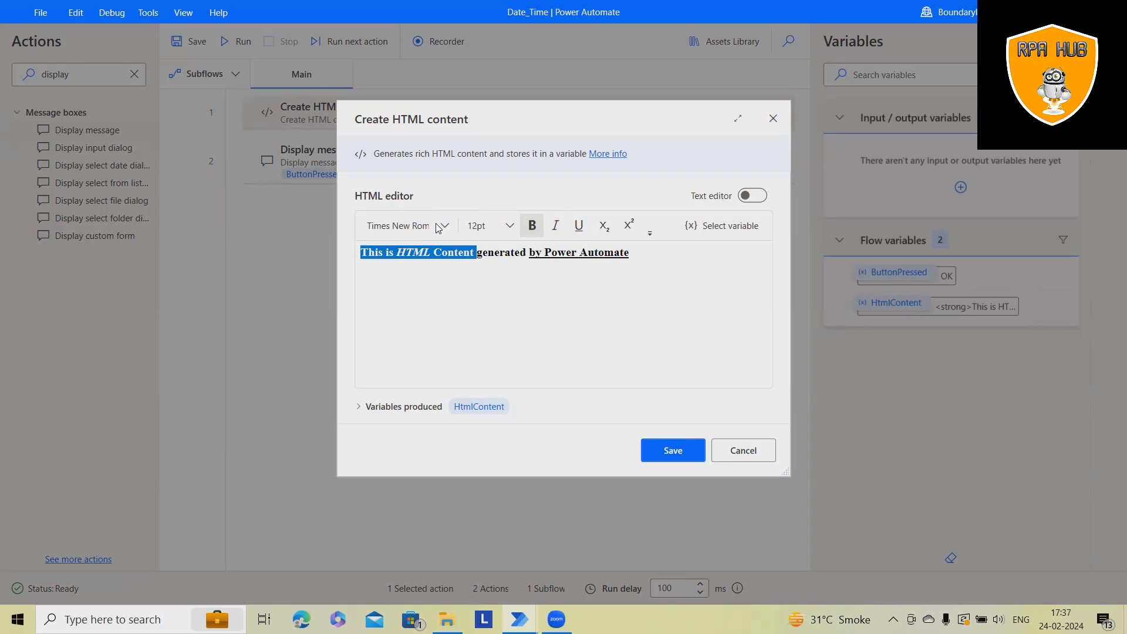
pyautogui.click(406, 226)
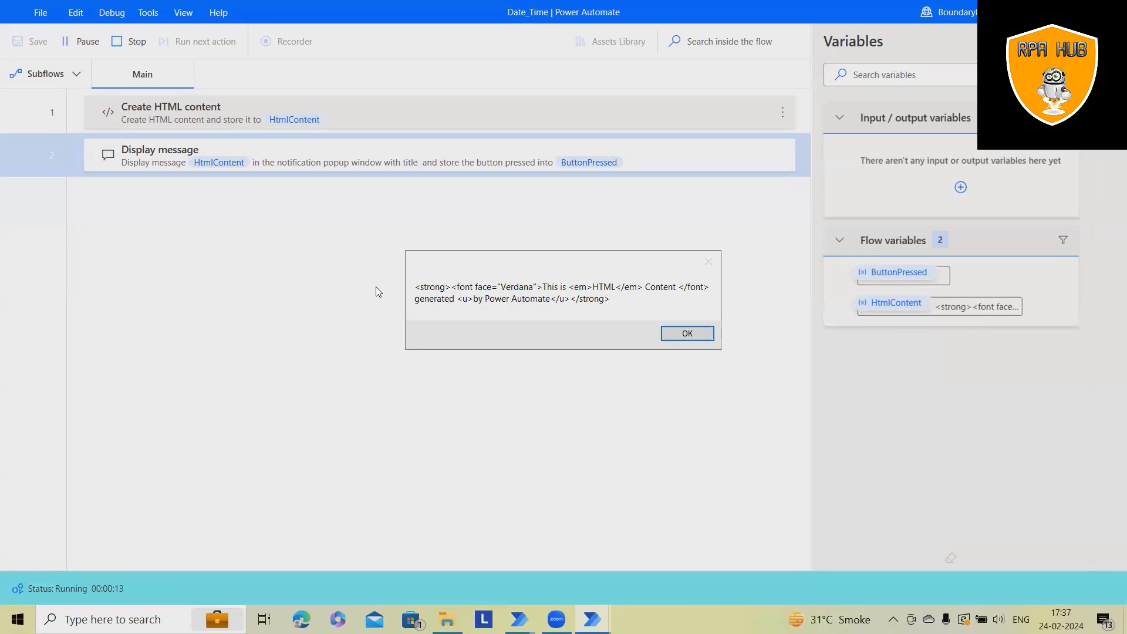
# - Highlight the underlined output text and dismiss the popup
pyautogui.moveTo(448, 286); pyautogui.dragTo(678, 287)
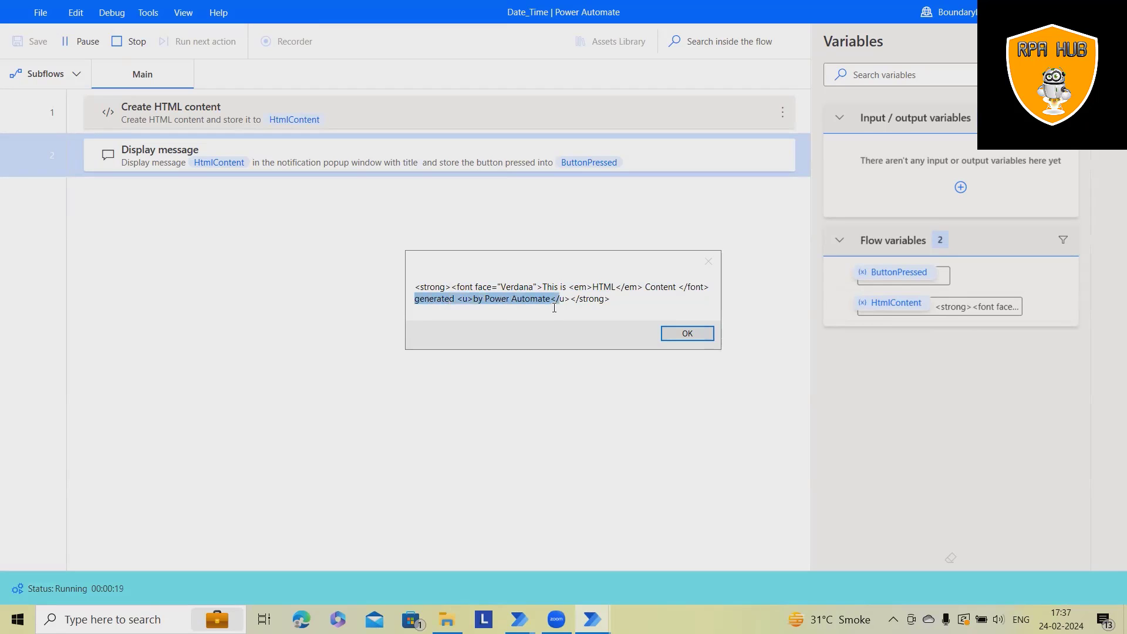
pyautogui.moveTo(614, 330)
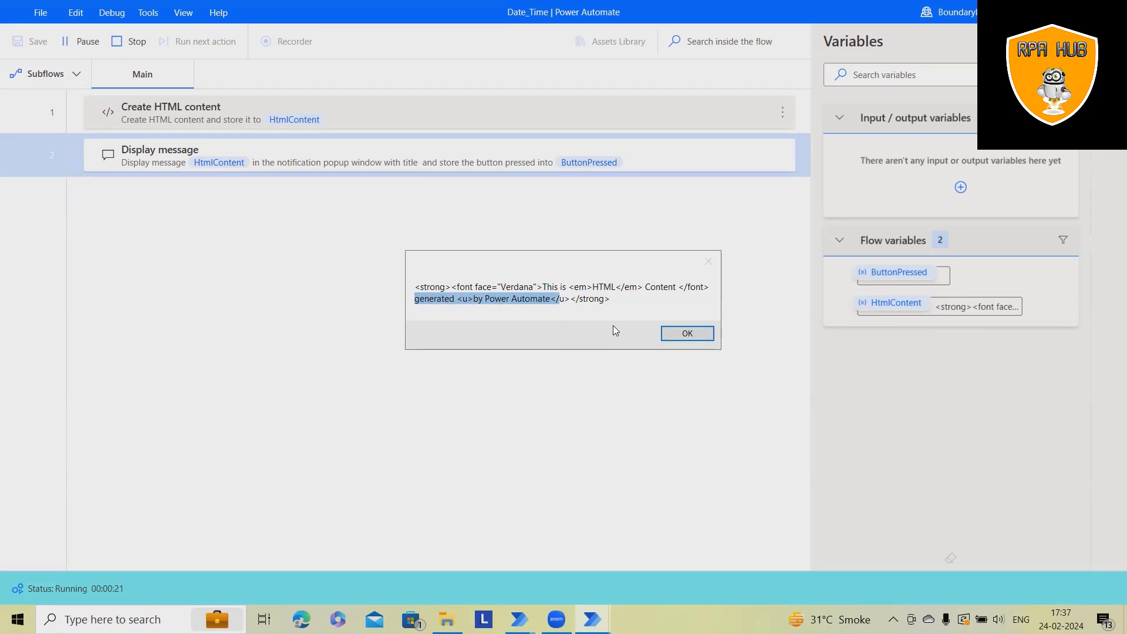
pyautogui.click(685, 332)
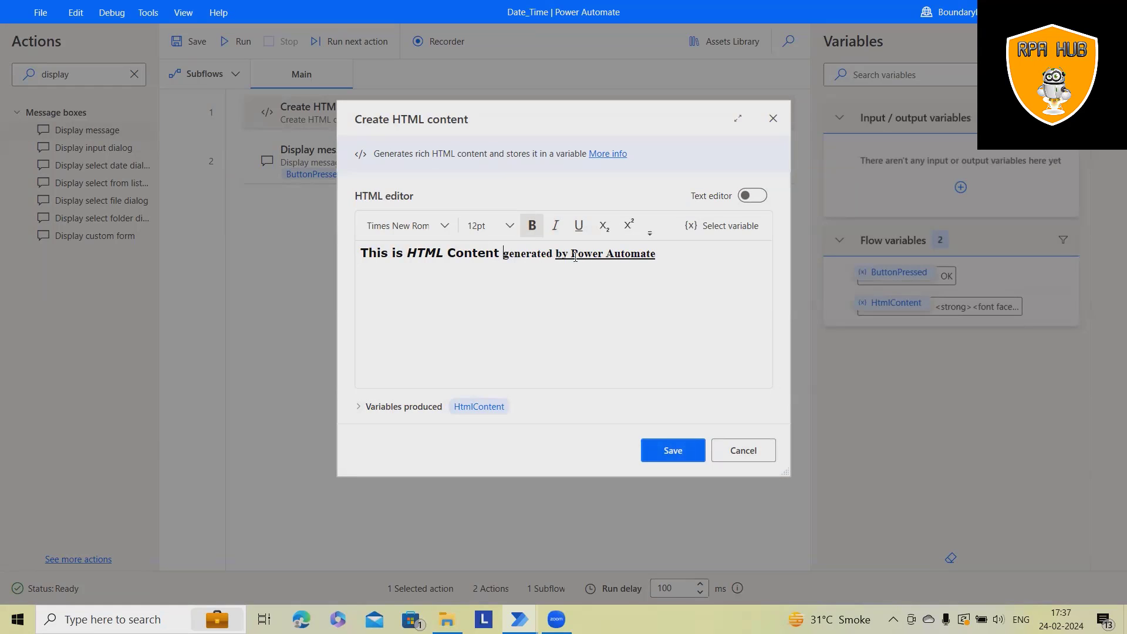
# - Set 'Power Automate' to 24pt and run the flow from the first action
pyautogui.click(509, 225)
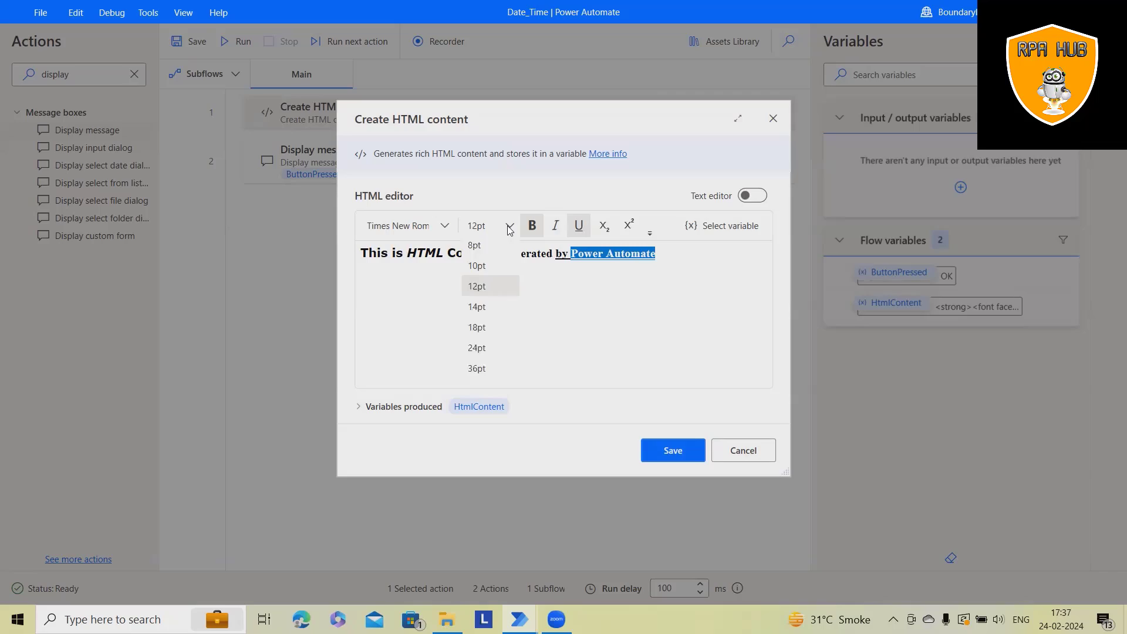
pyautogui.click(476, 347)
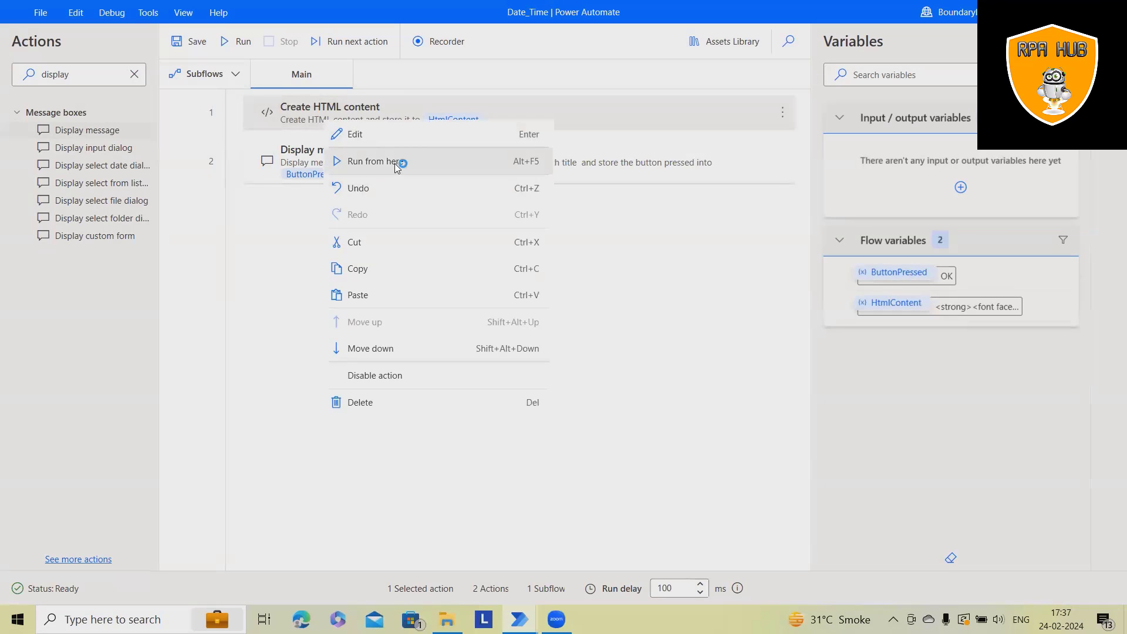
pyautogui.click(375, 161)
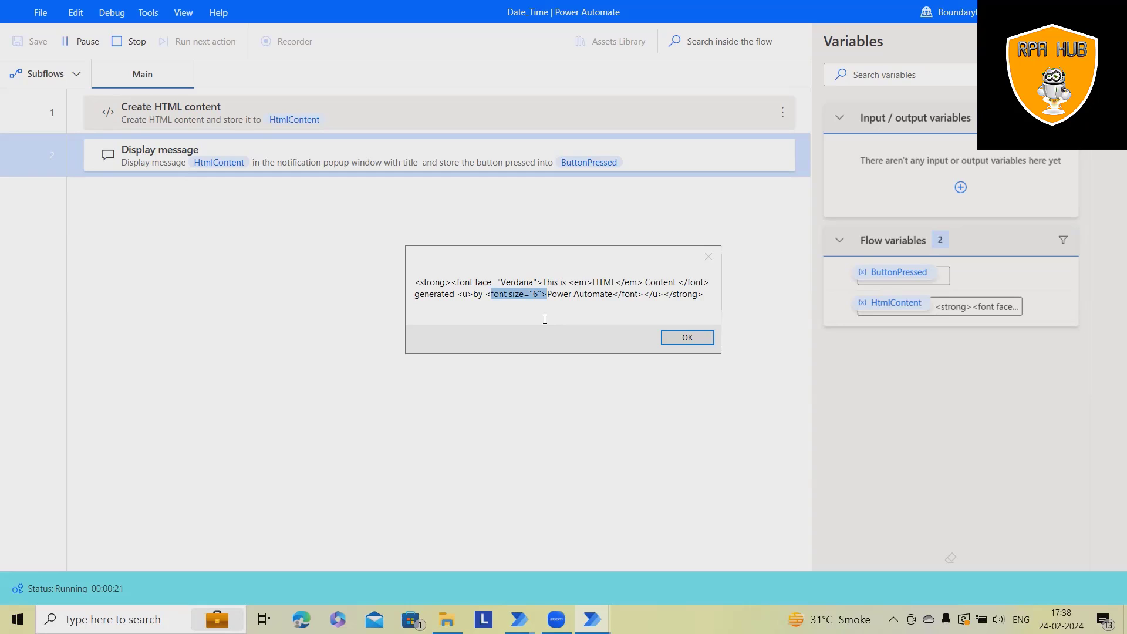
# - Dismiss the popup showing the font size 6 tag
pyautogui.click(686, 337)
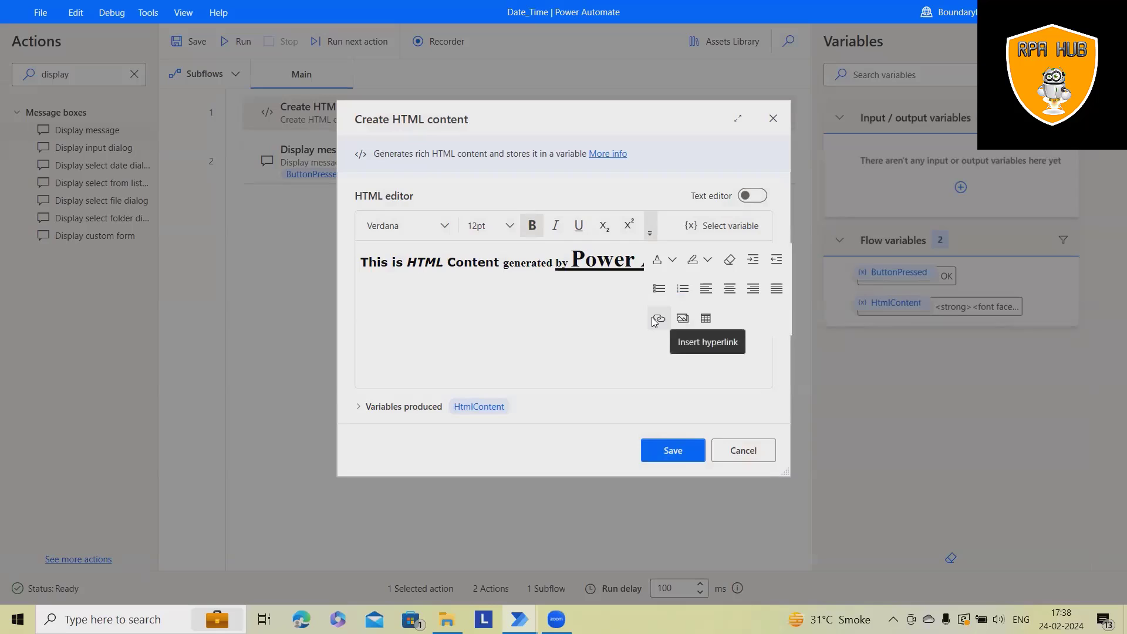
pyautogui.moveTo(766, 305)
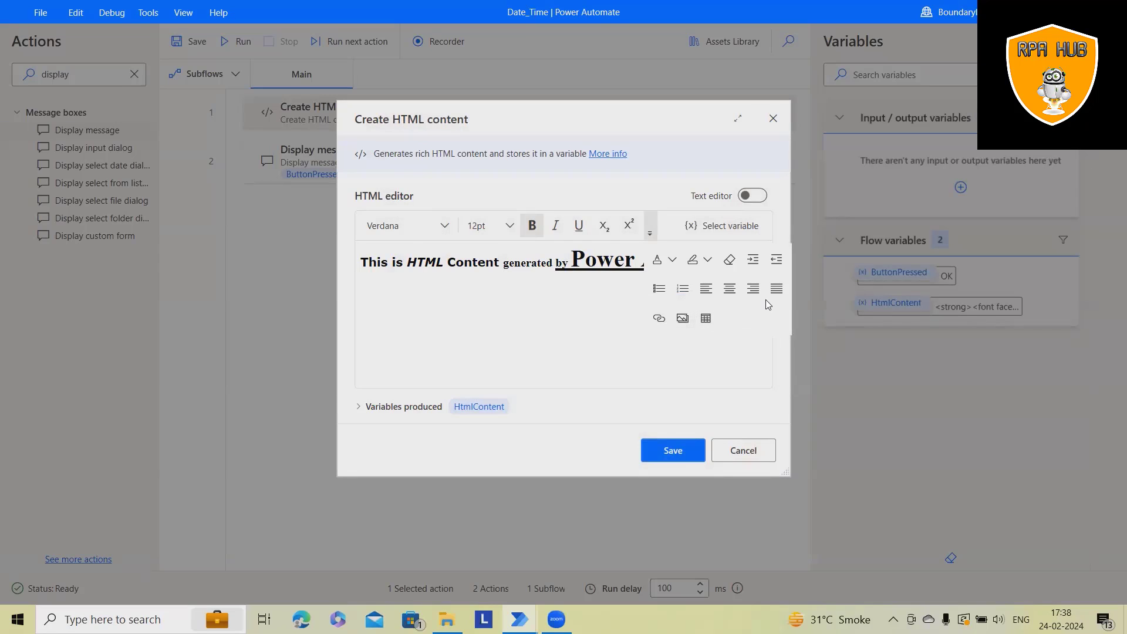
pyautogui.moveTo(725, 284)
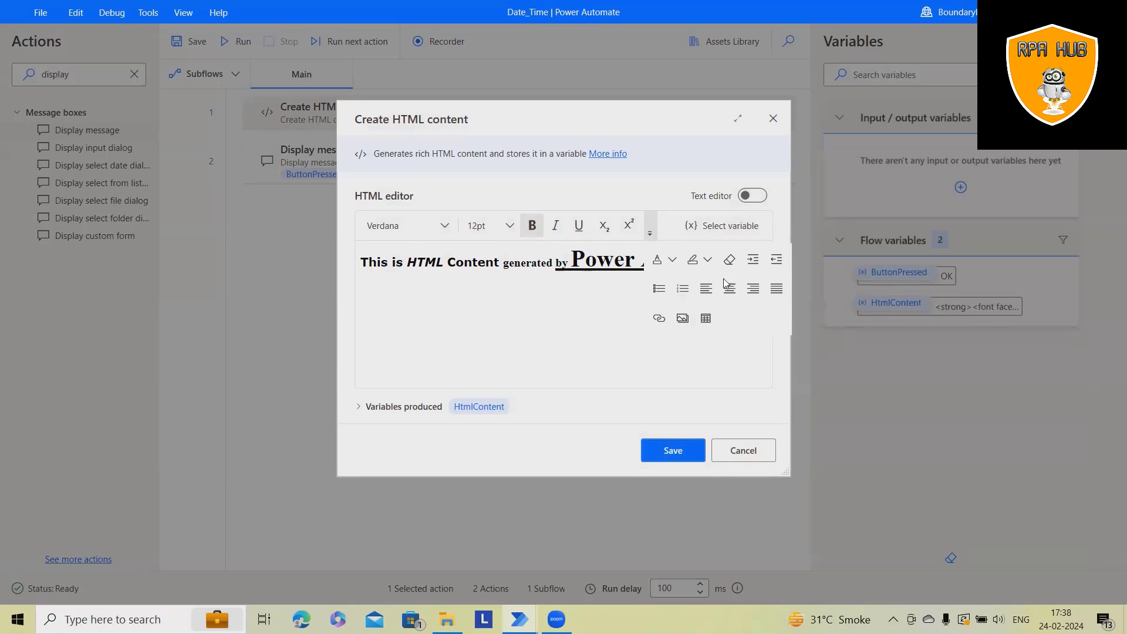
# - Insert a table titled 'Demo' into the HTML content and save the action
pyautogui.click(706, 318)
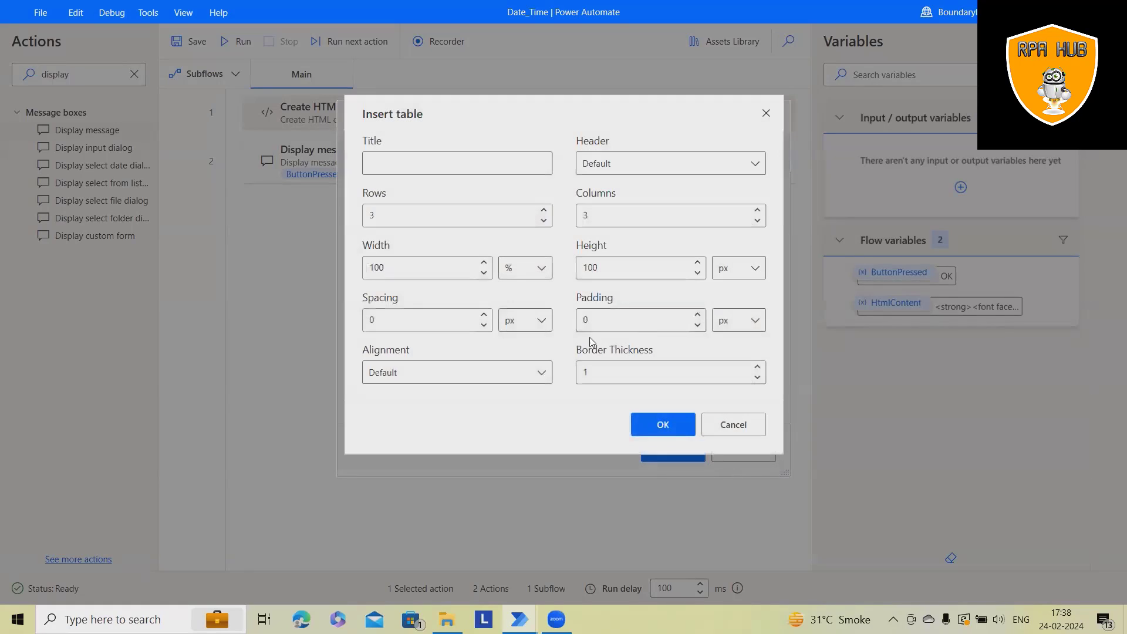
pyautogui.click(457, 163)
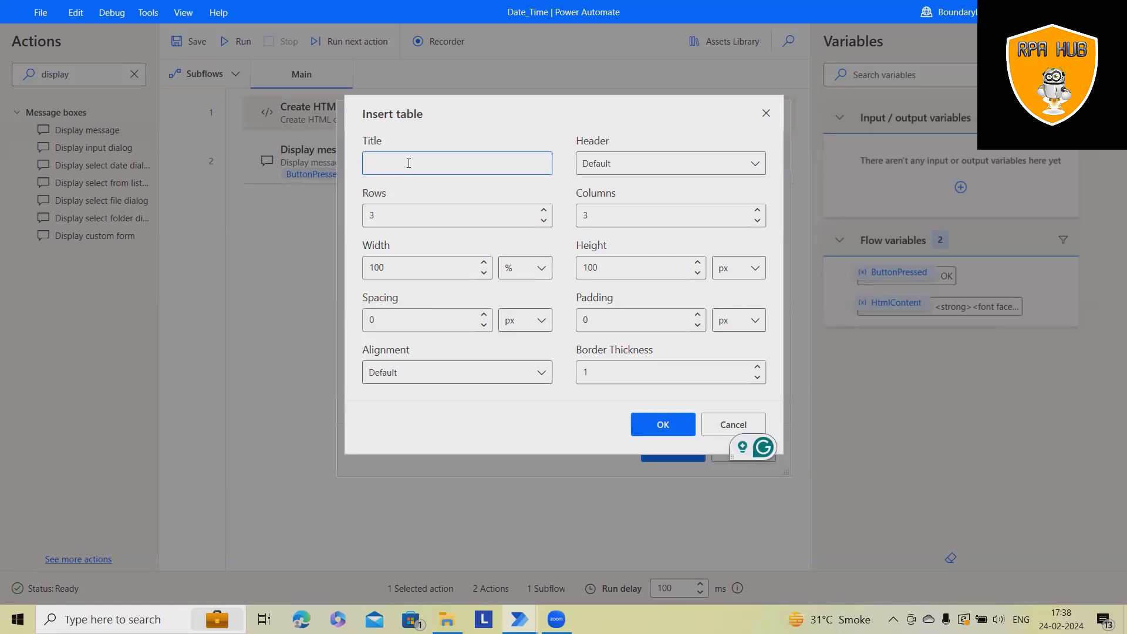
pyautogui.write('Demo')
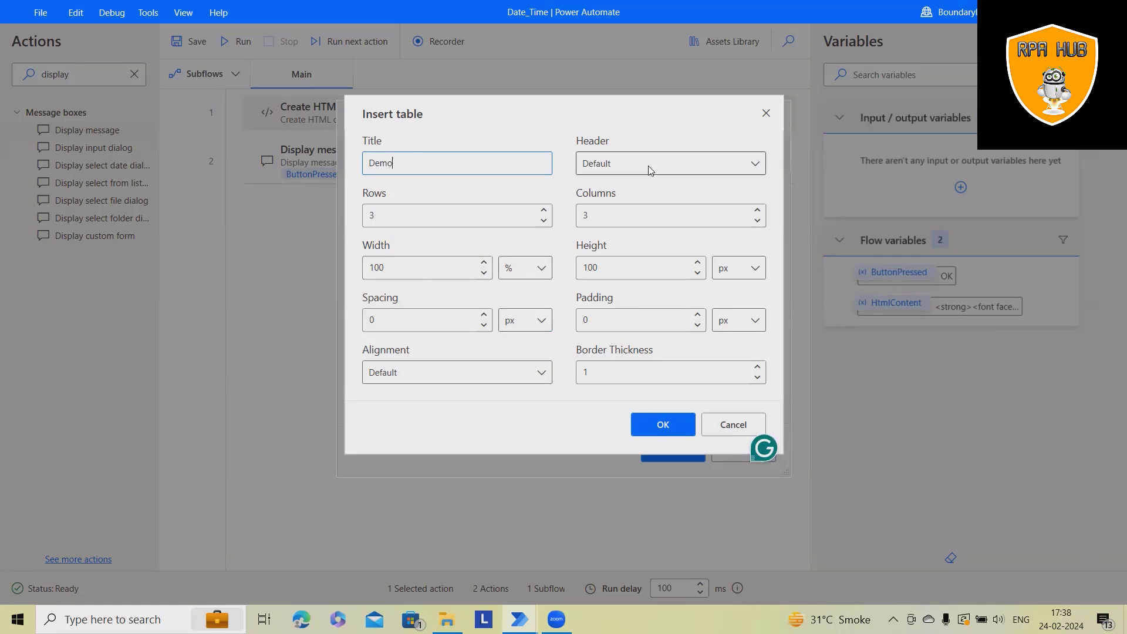
pyautogui.click(661, 424)
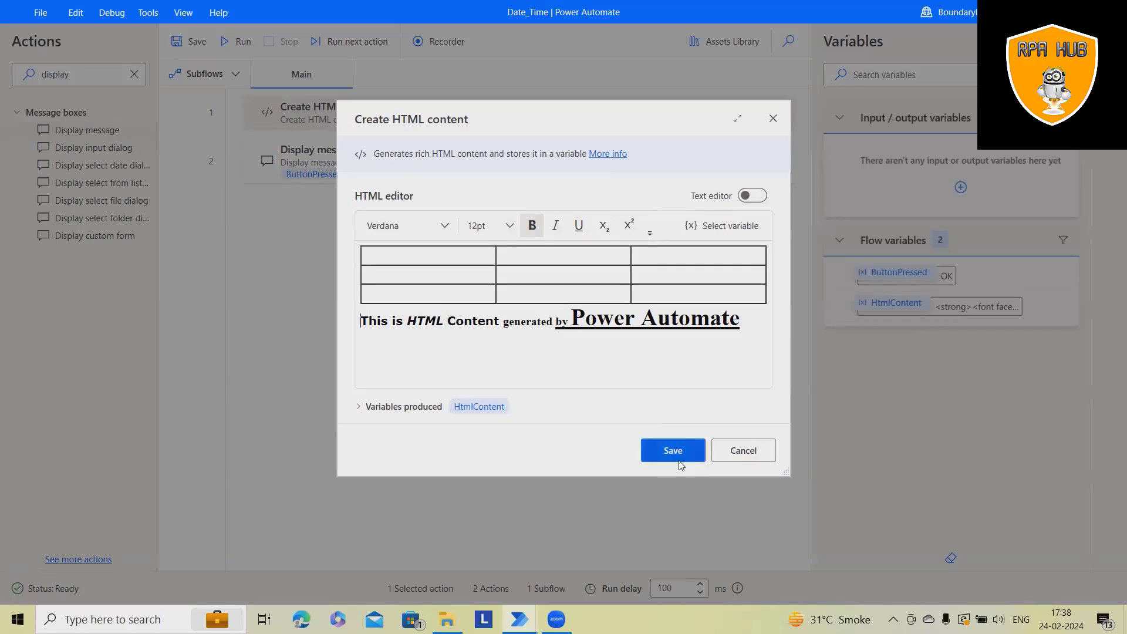
pyautogui.click(671, 450)
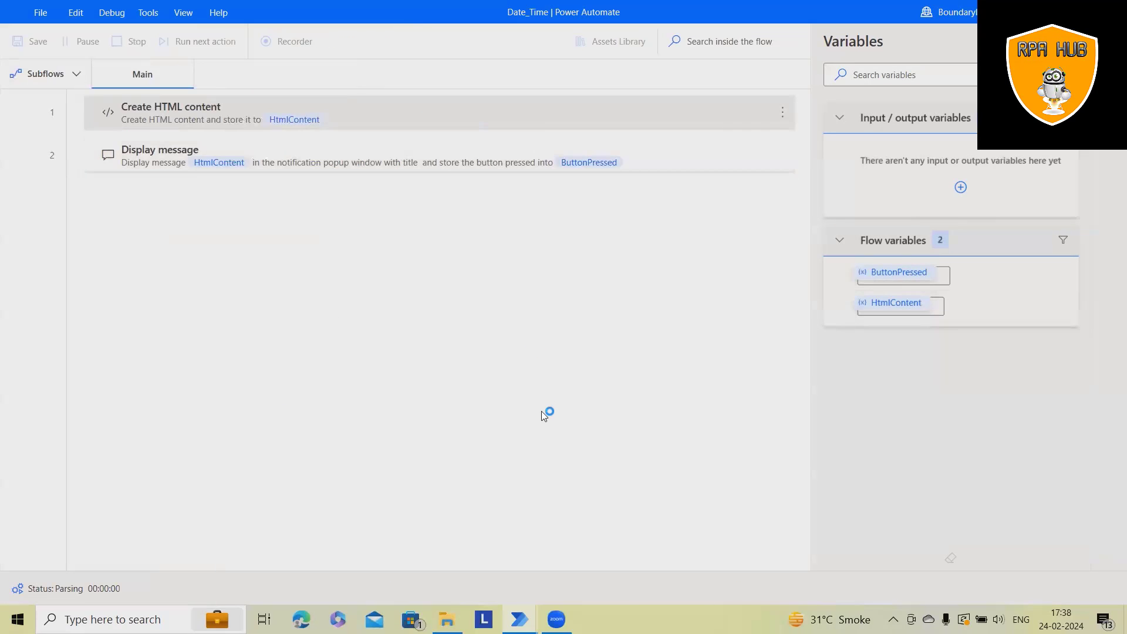
# - Run the flow and dismiss the popup showing the table HTML before the sentence
pyautogui.click(197, 41)
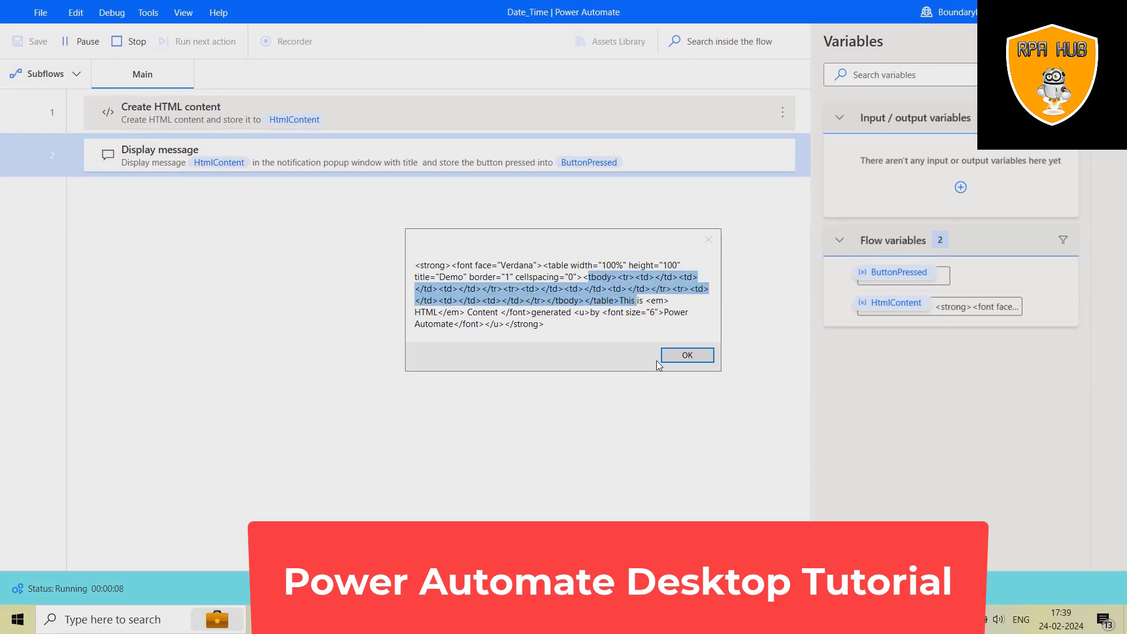
pyautogui.click(685, 355)
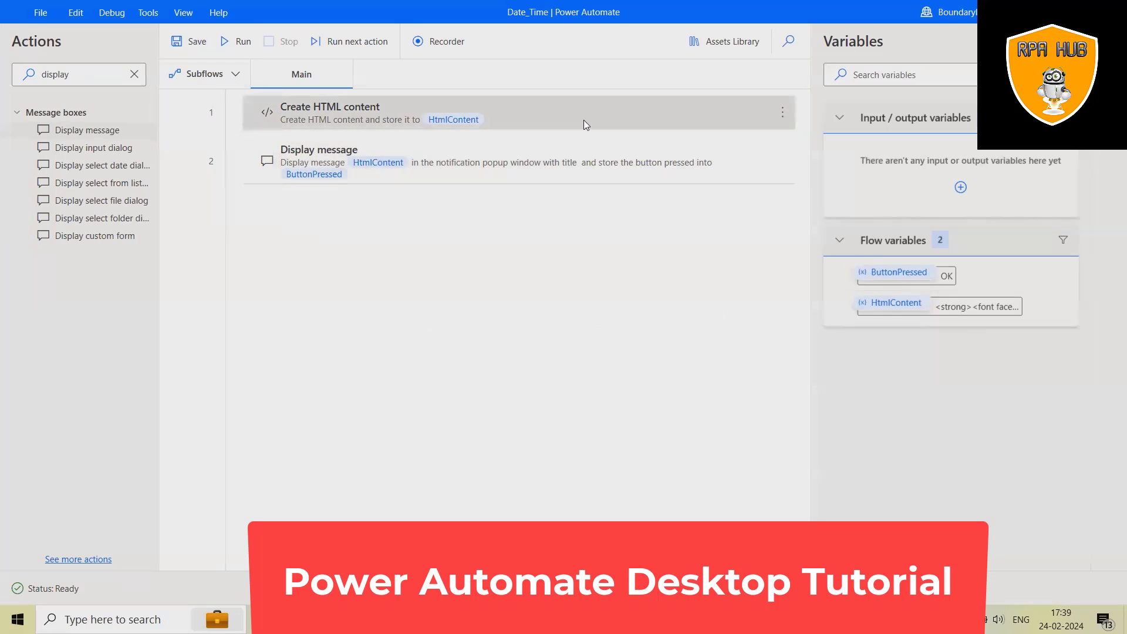
# - Reopen the Create HTML content action, showing the Demo table above the sentence
pyautogui.doubleClick(328, 111)
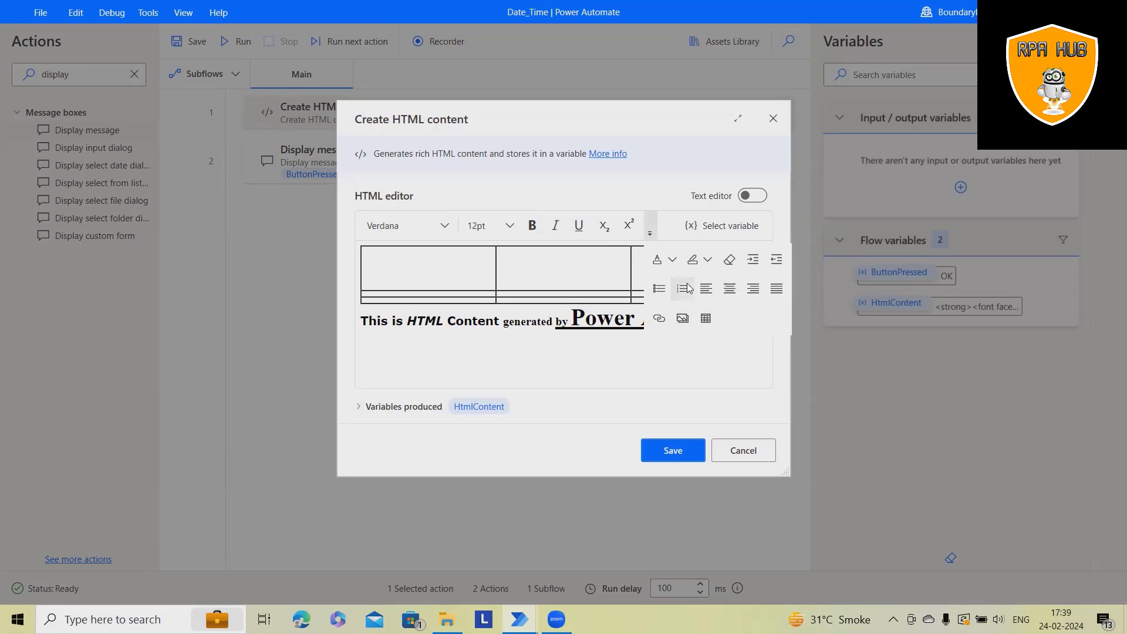
pyautogui.moveTo(681, 289)
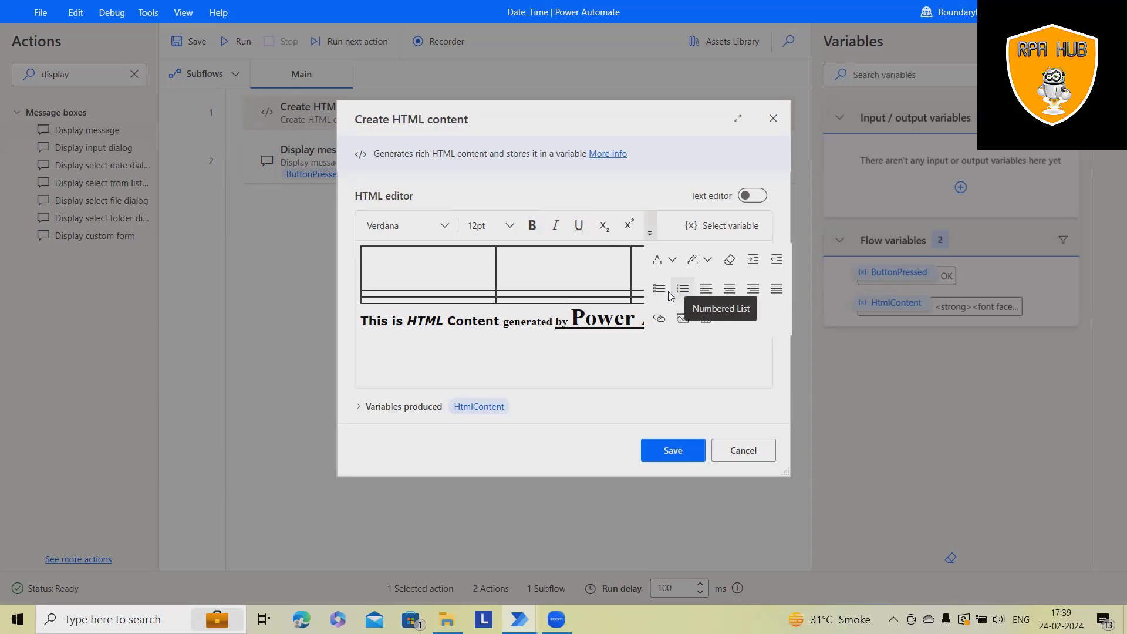
pyautogui.moveTo(659, 290)
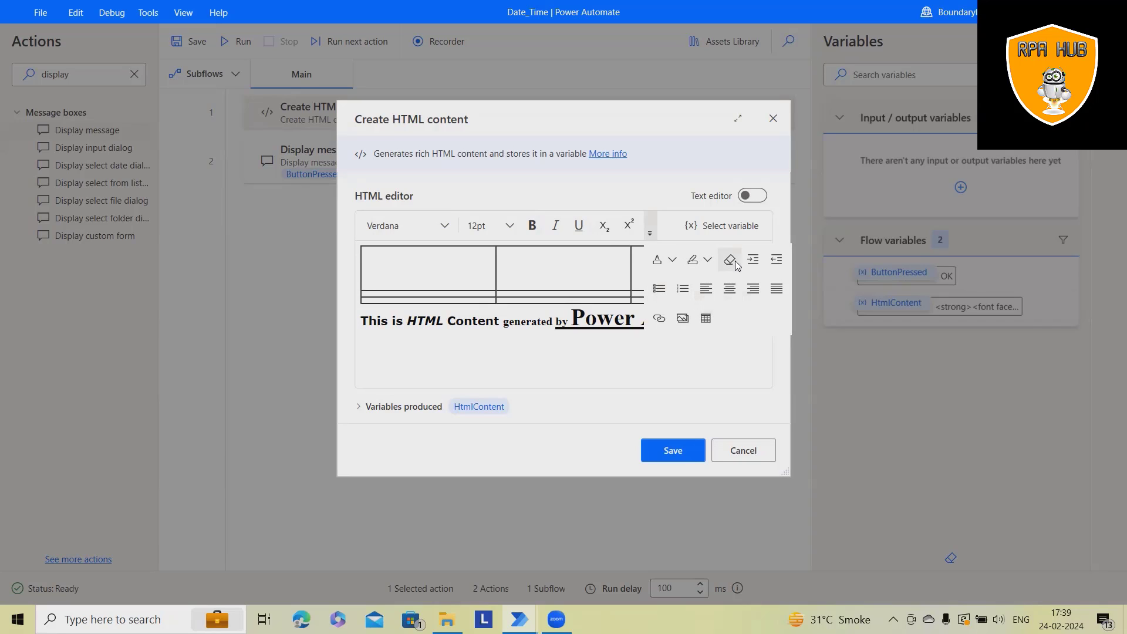
pyautogui.moveTo(693, 260)
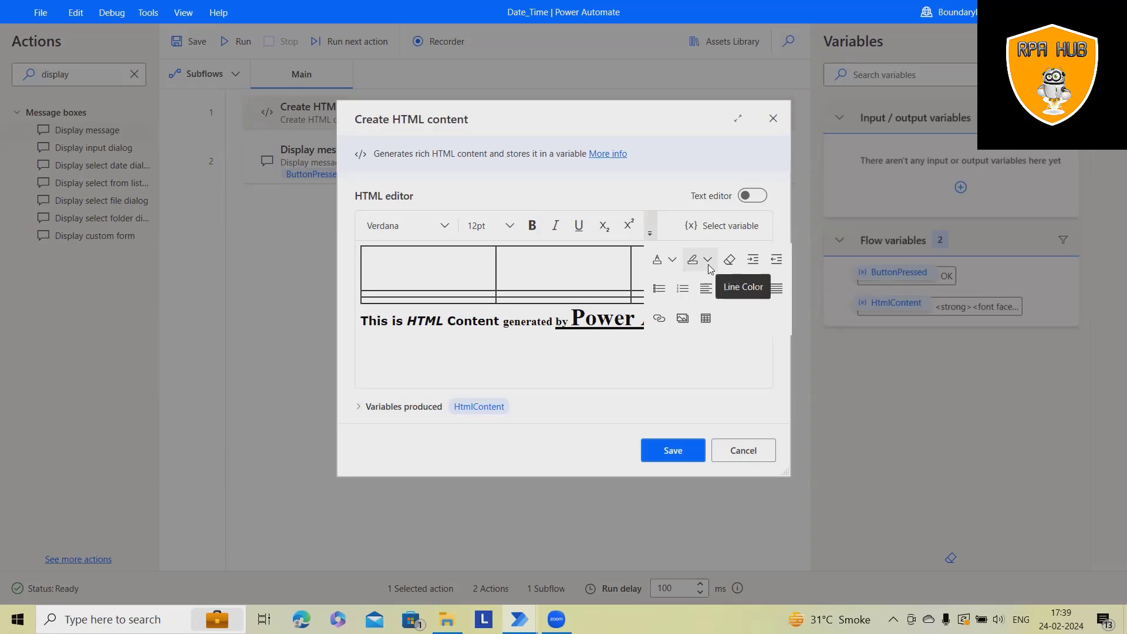
pyautogui.moveTo(657, 259)
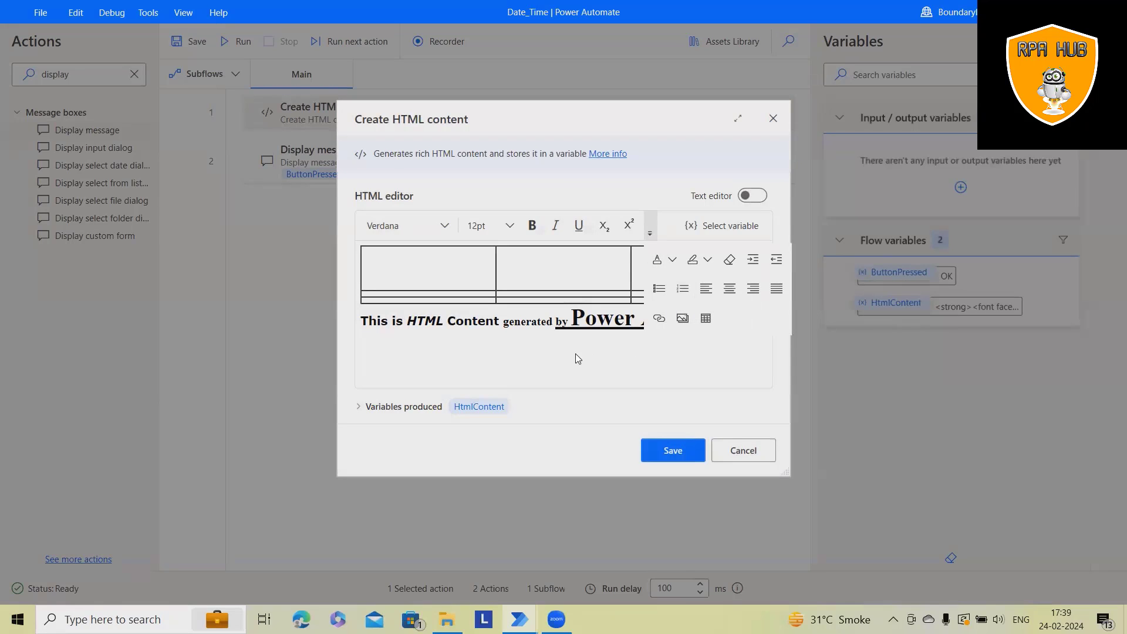
pyautogui.moveTo(543, 343)
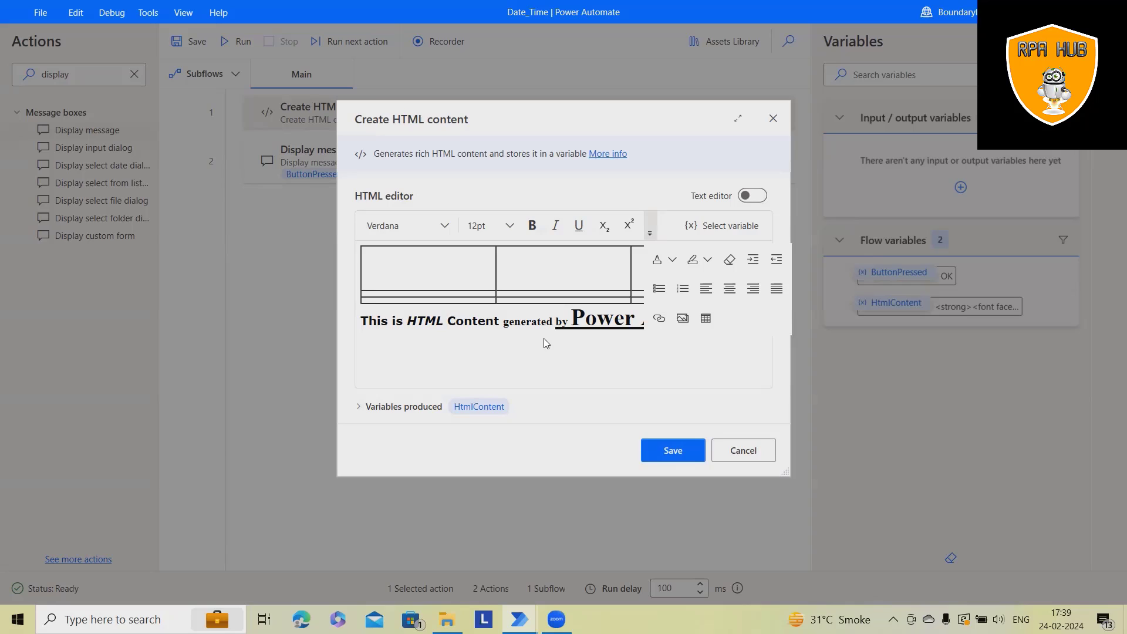
pyautogui.moveTo(589, 345)
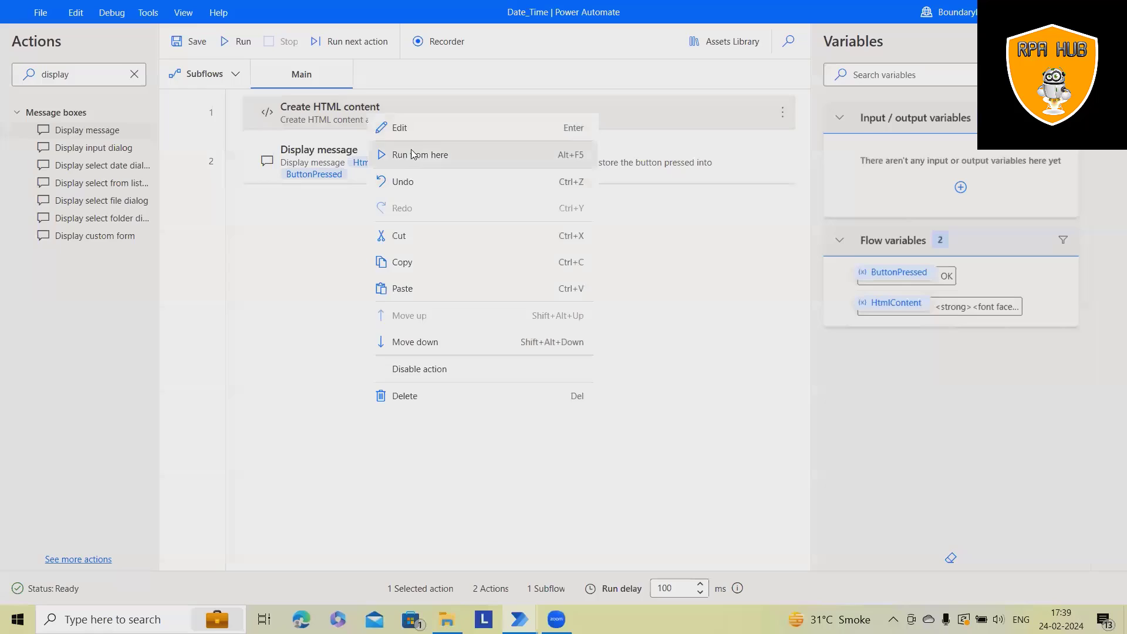
# - Run from the first action, dismiss the popup showing red 'Power Automate', and save the flow
pyautogui.click(420, 155)
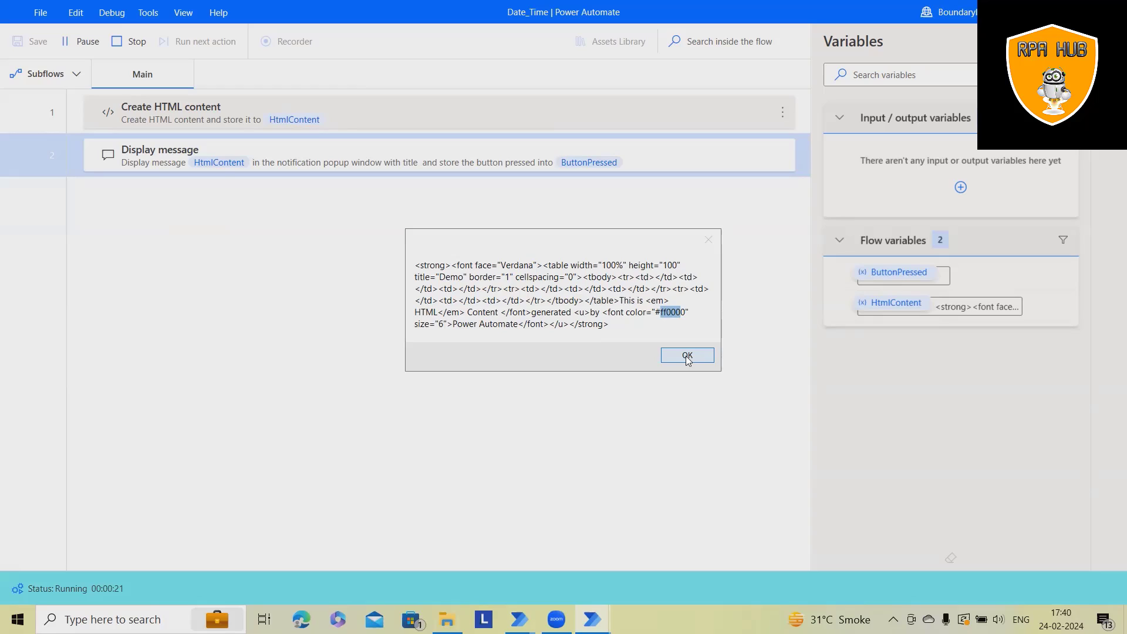
pyautogui.click(687, 355)
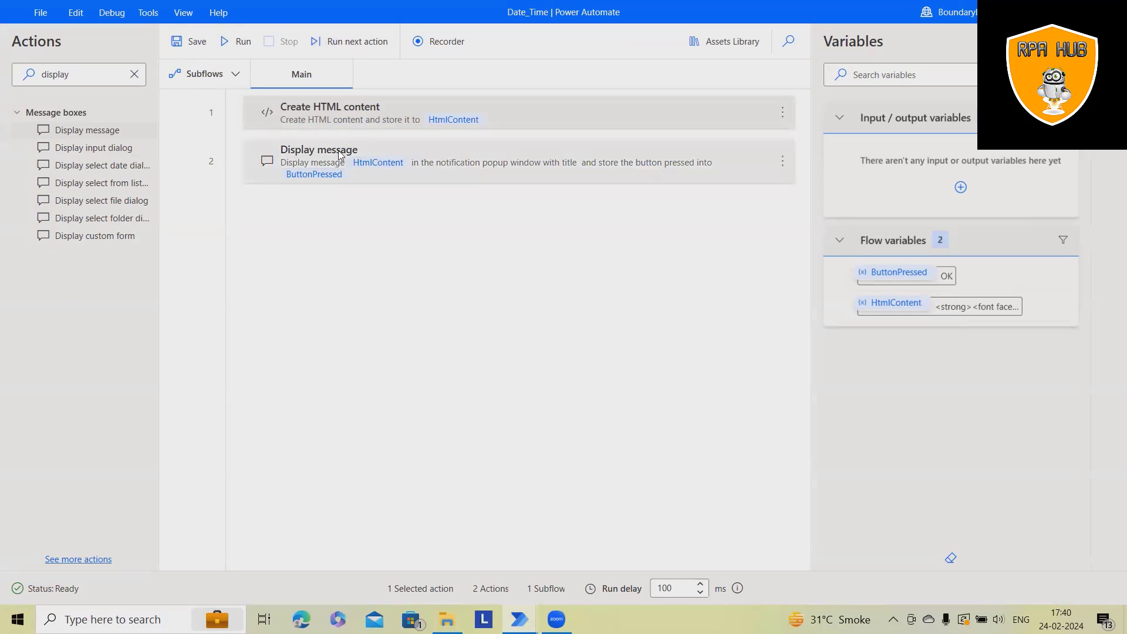
pyautogui.click(189, 42)
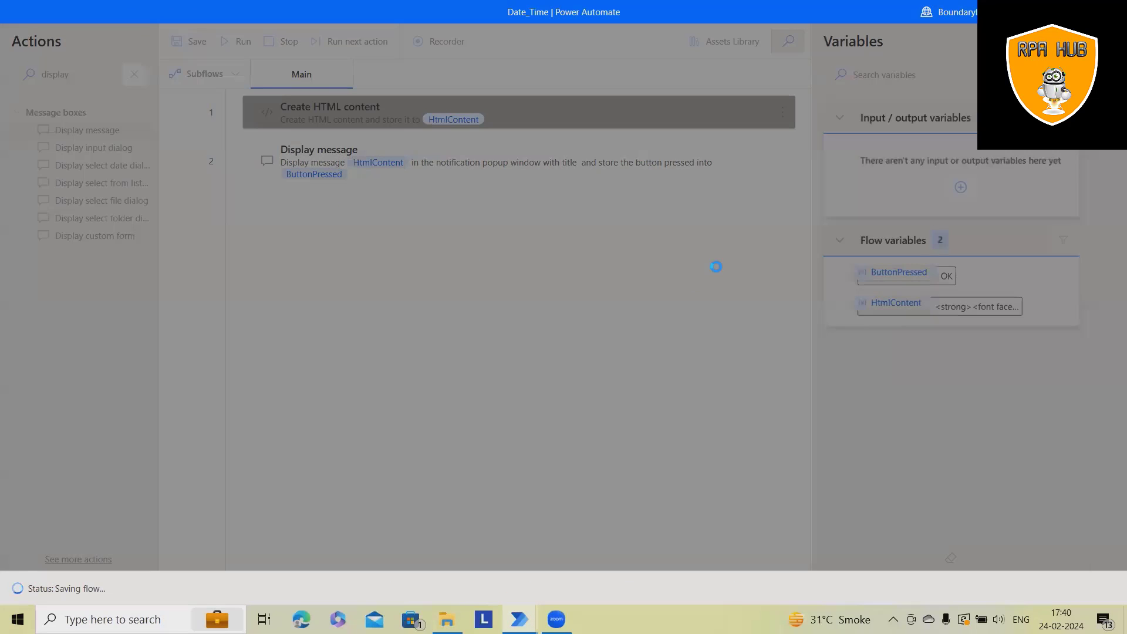